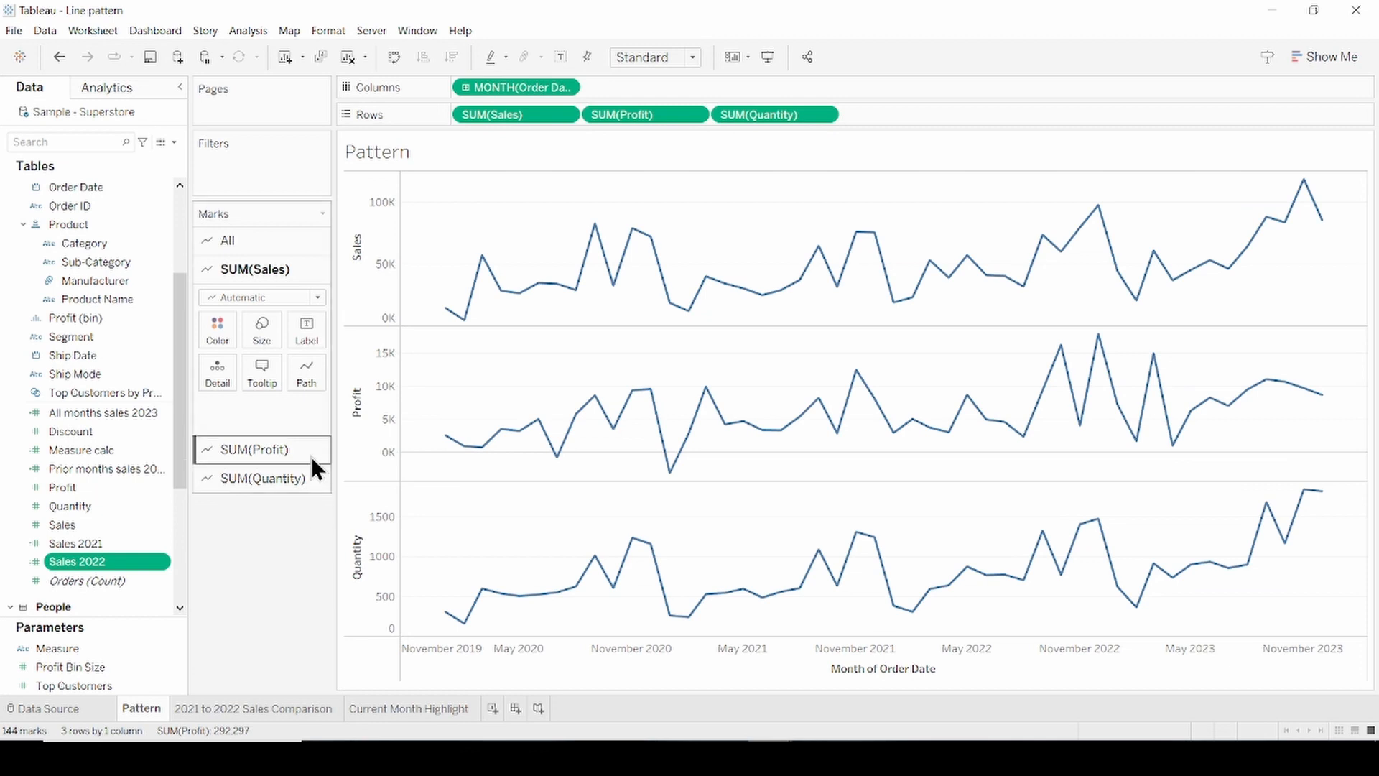
Style the Profit line as Dashed and the Quantity line as Dotted, leaving Sales solid.
{"action": "left_click", "coordinate": [250, 448]}
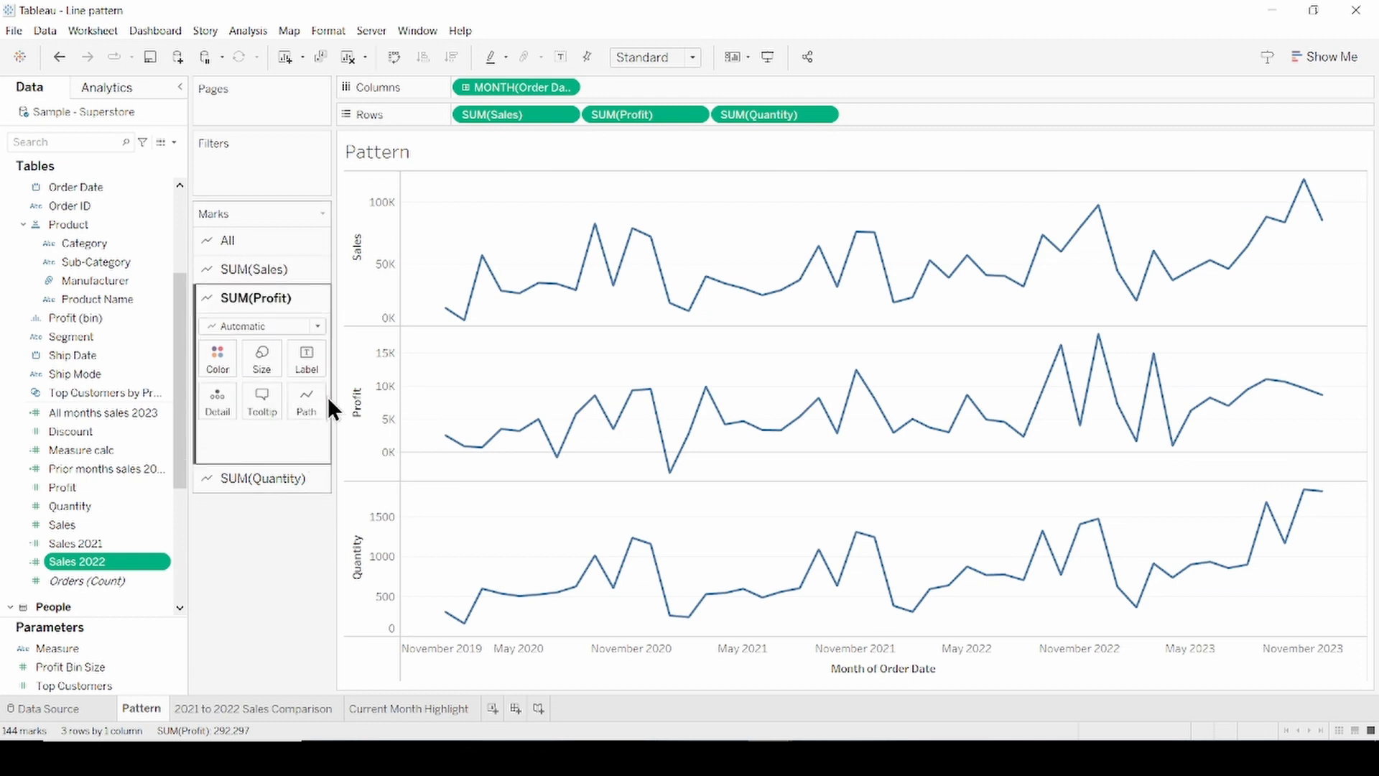
{"action": "left_click", "coordinate": [306, 399]}
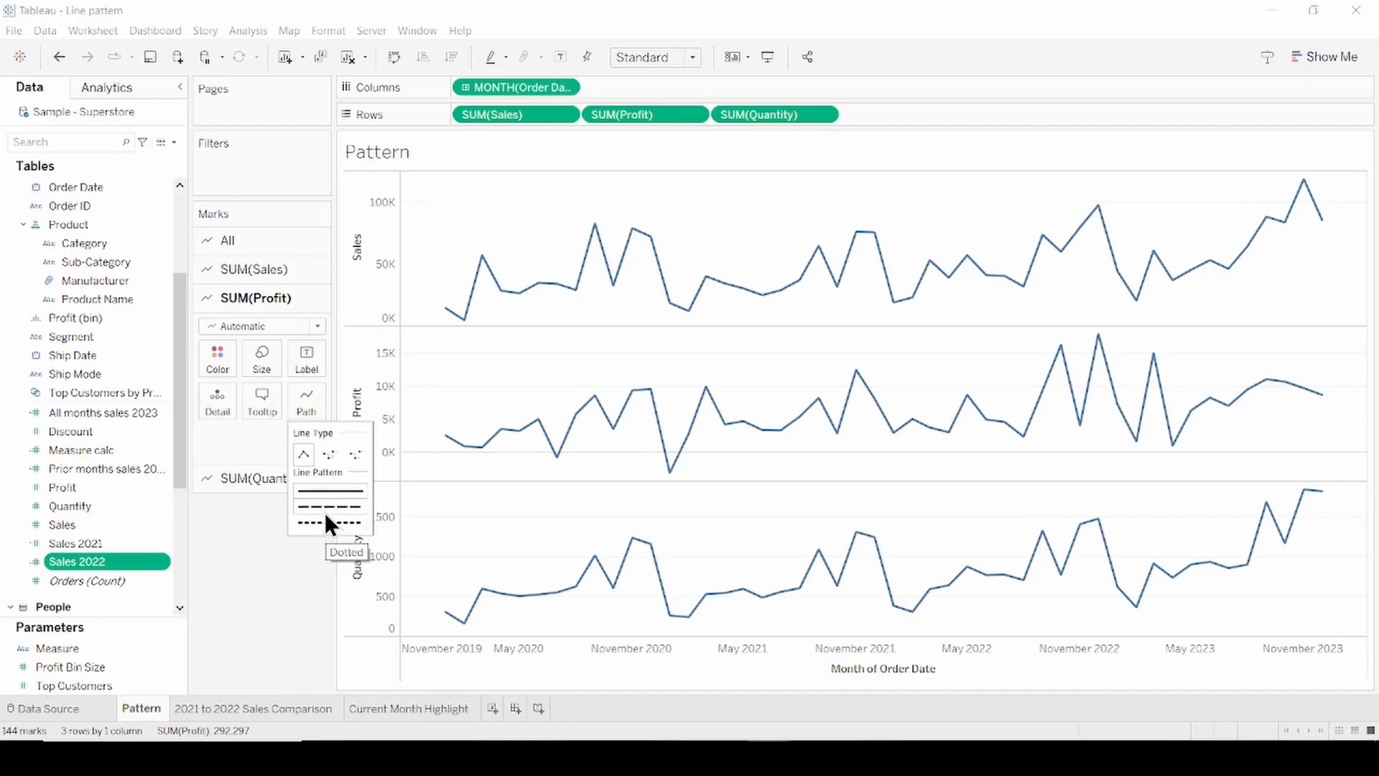
{"action": "left_click", "coordinate": [329, 507]}
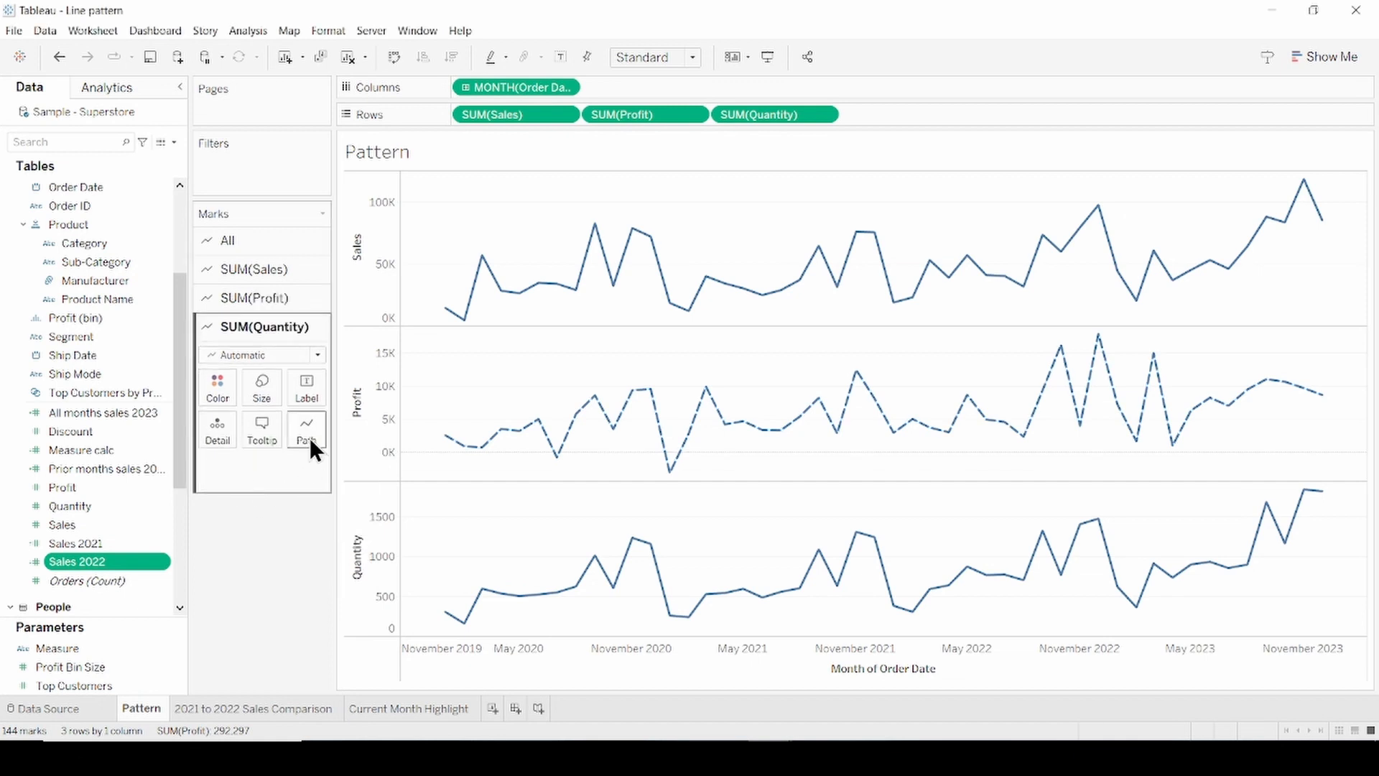
{"action": "left_click", "coordinate": [306, 428]}
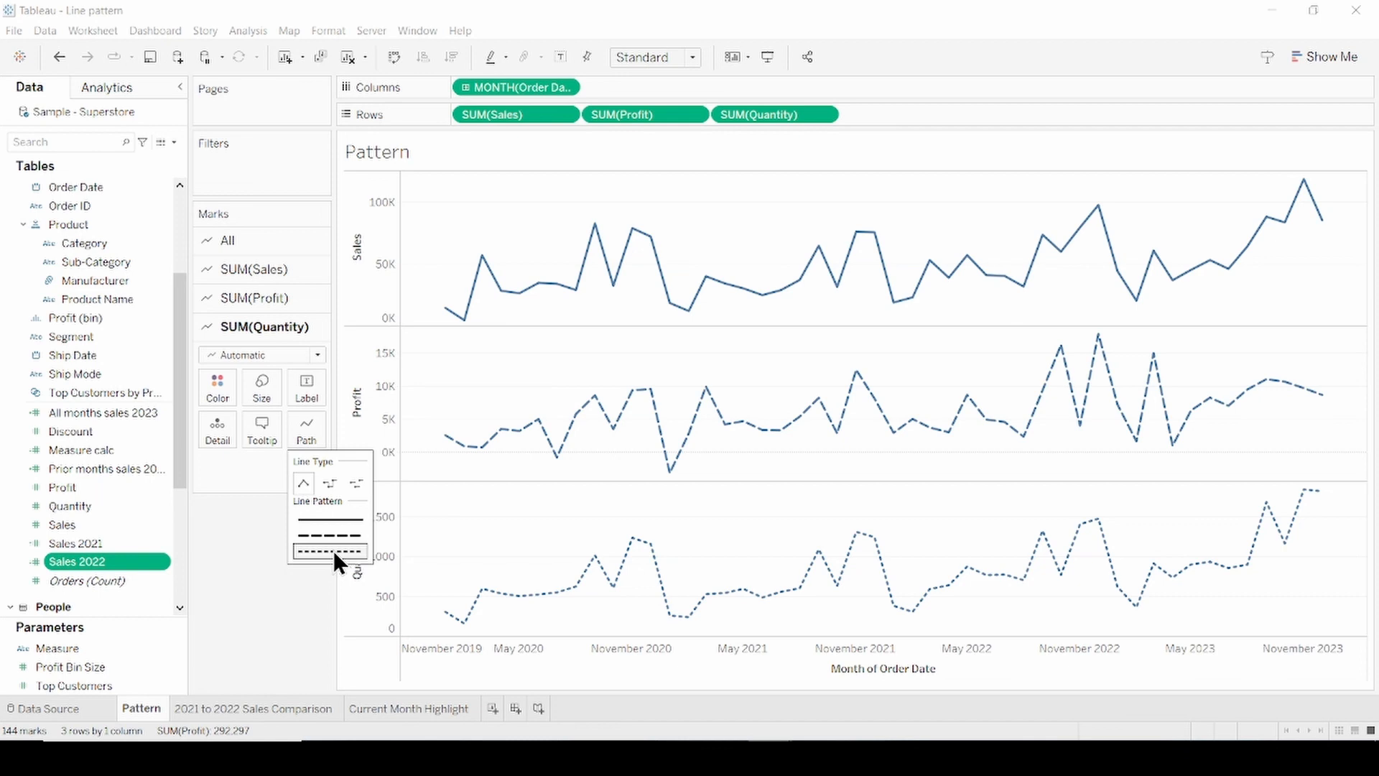
{"action": "mouse_move", "coordinate": [329, 551]}
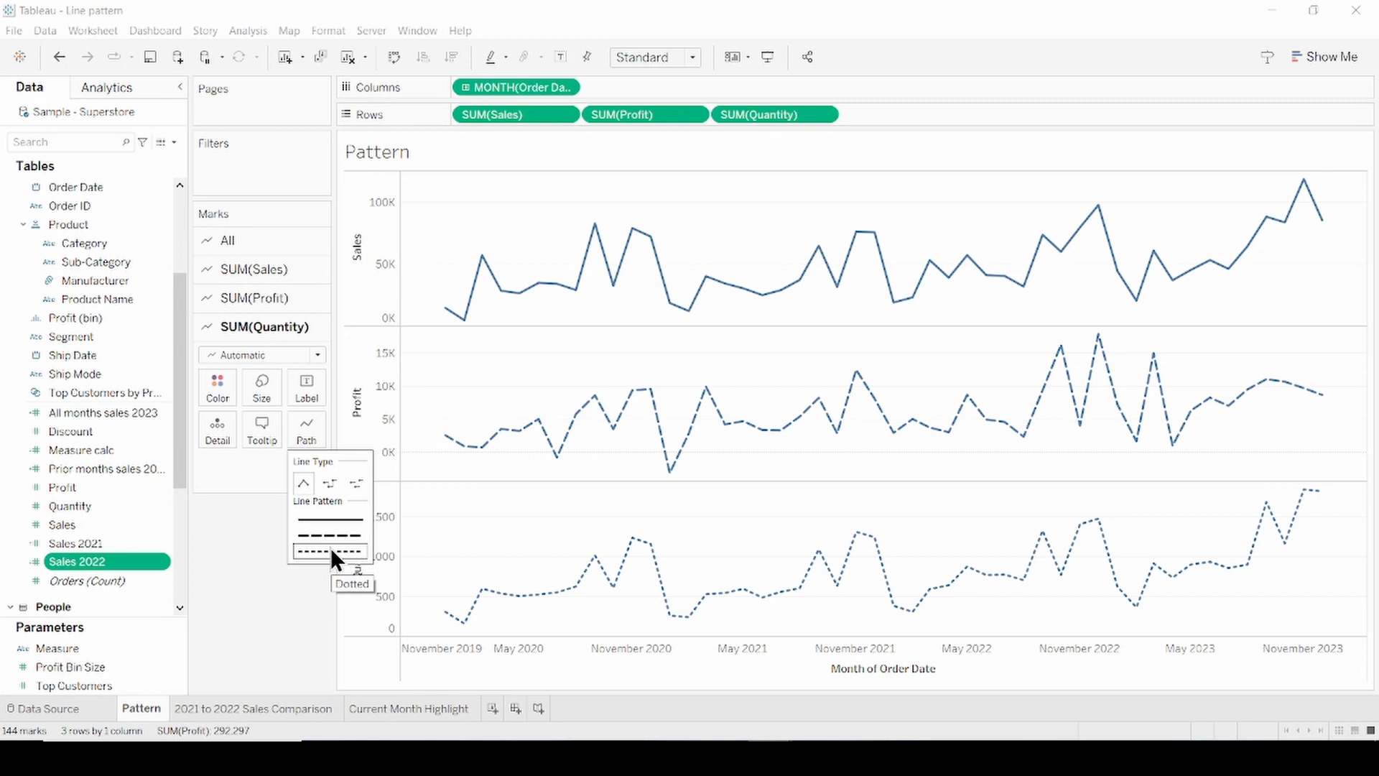
Switch to the 2021 to 2022 Sales Comparison sheet and review the Sales 2021 formula.
{"action": "left_click", "coordinate": [256, 708]}
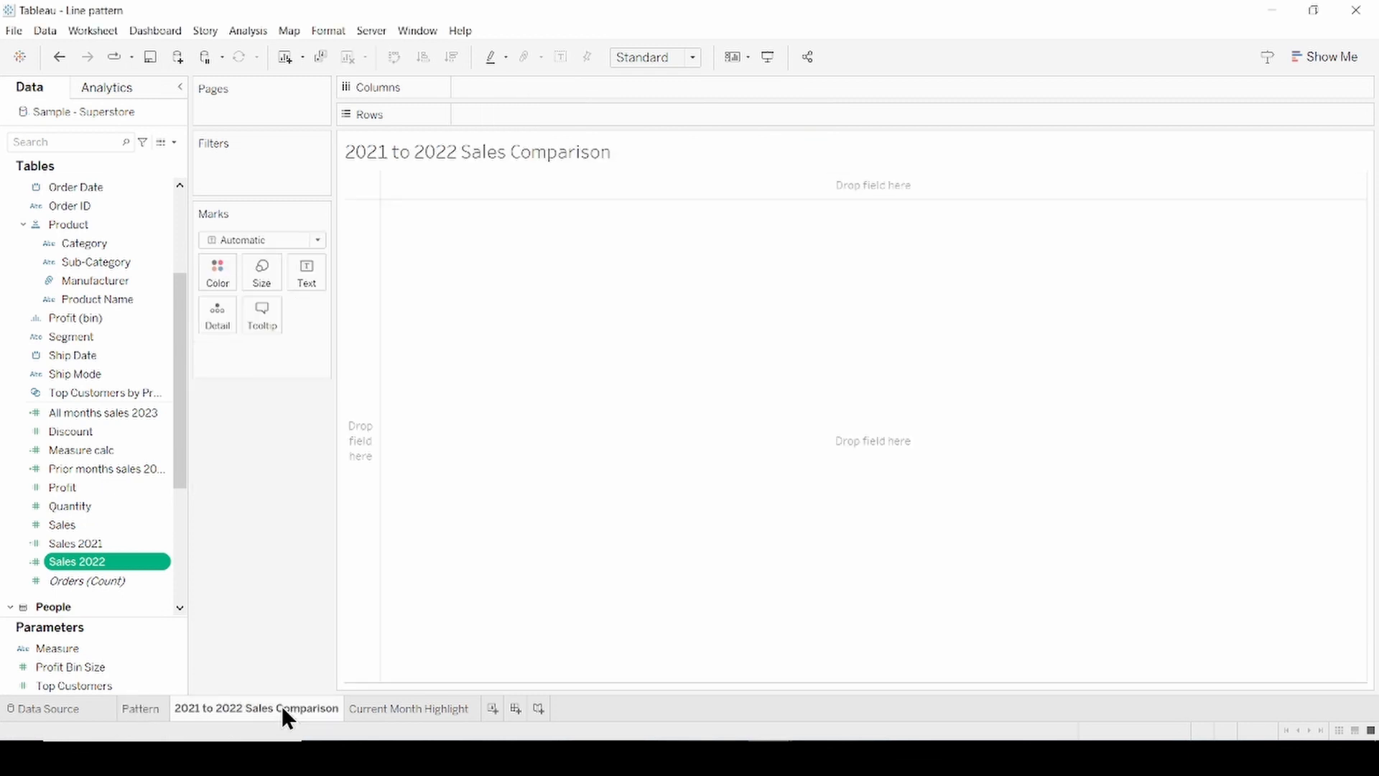
{"action": "mouse_move", "coordinate": [285, 589]}
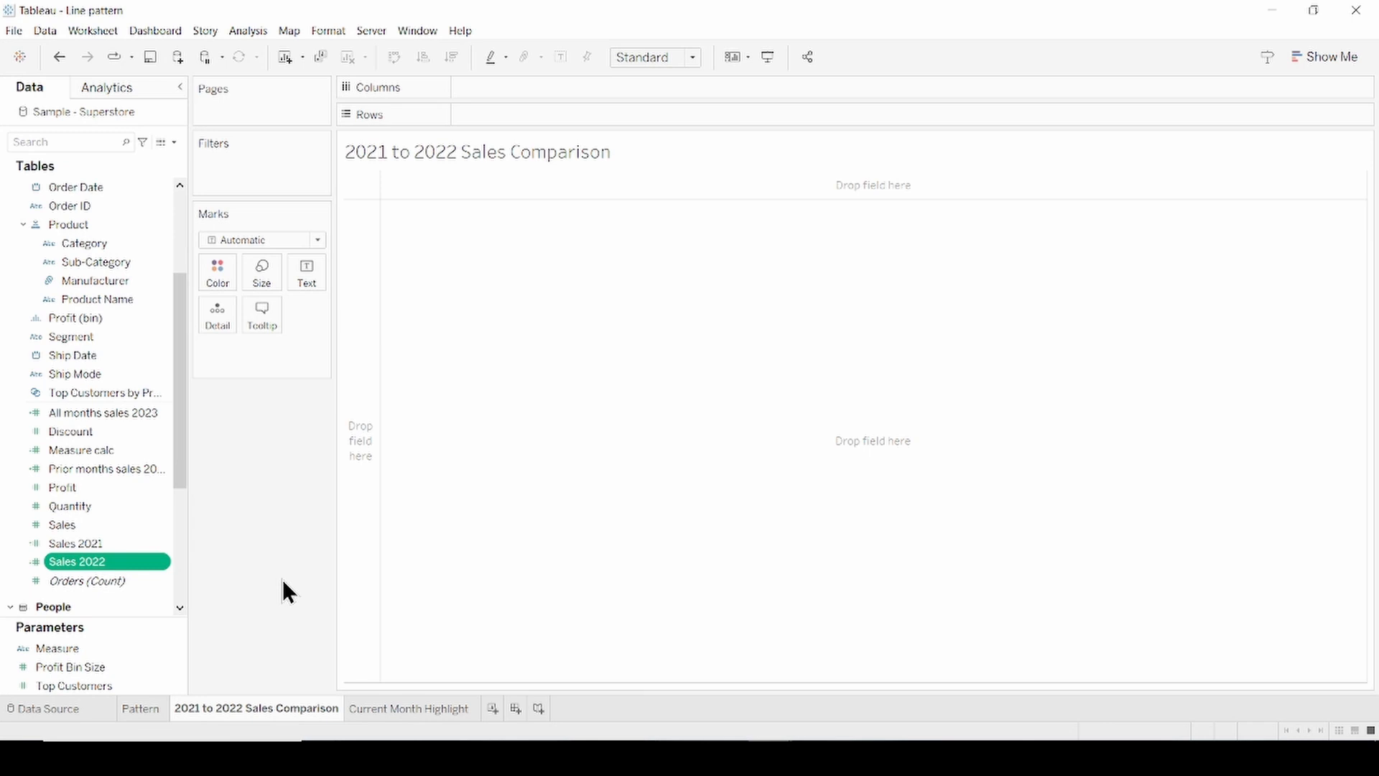
{"action": "right_click", "coordinate": [75, 543]}
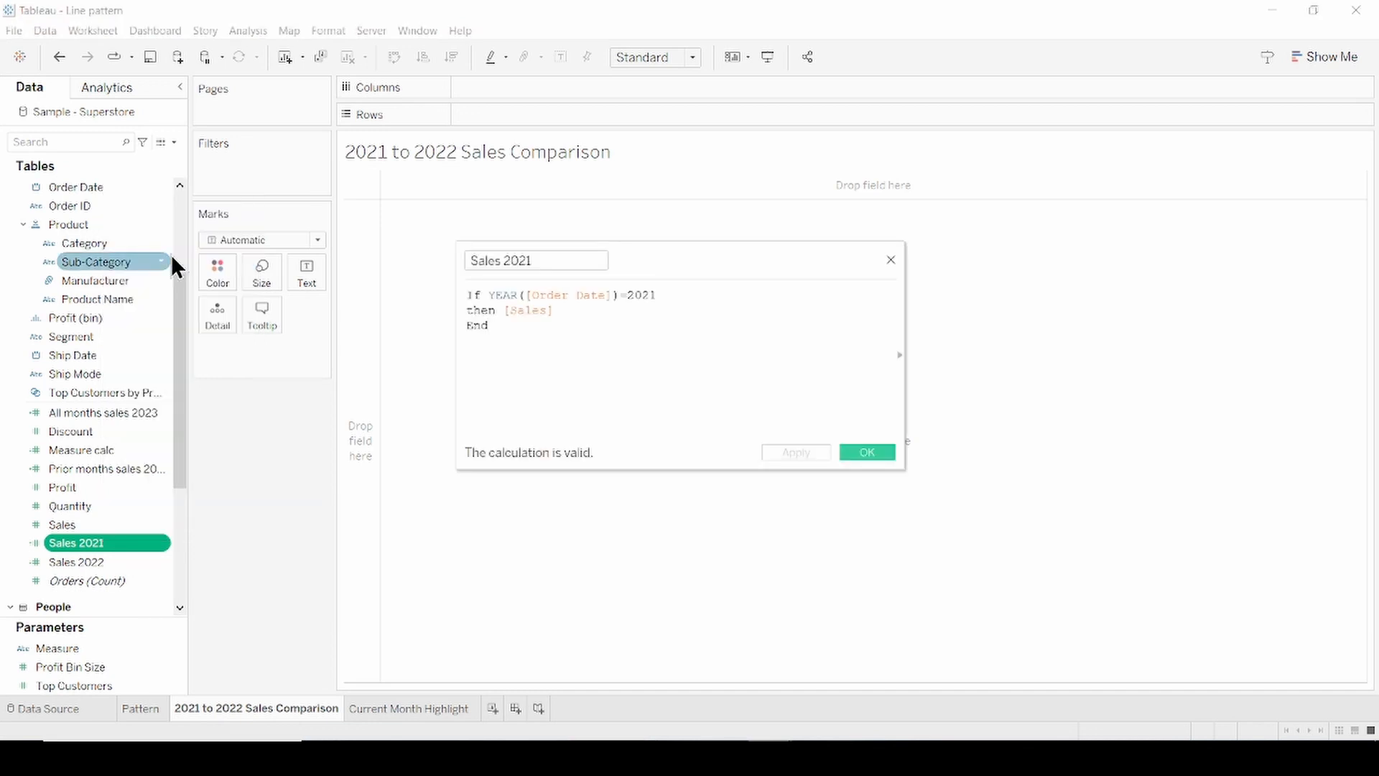
{"action": "key", "text": "ctrl+a"}
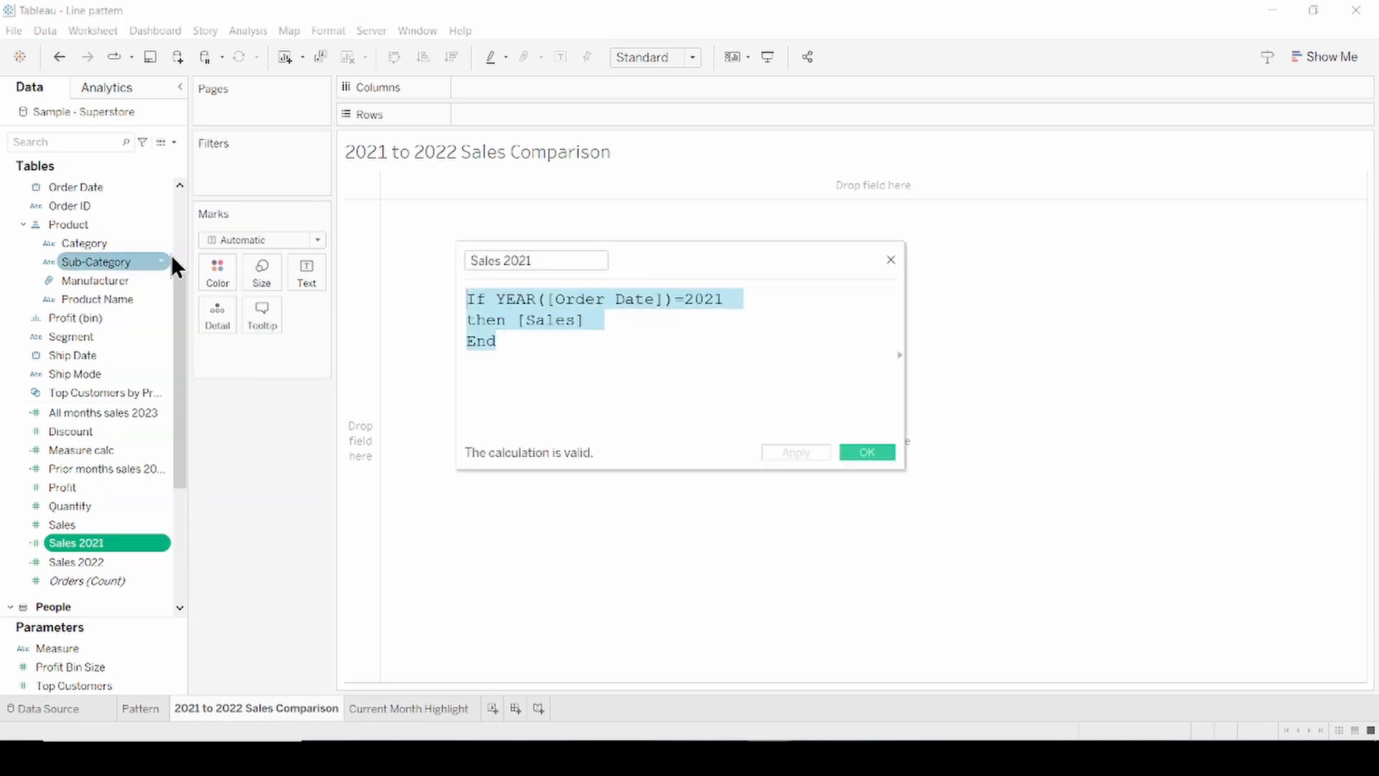
{"action": "left_click", "coordinate": [514, 342]}
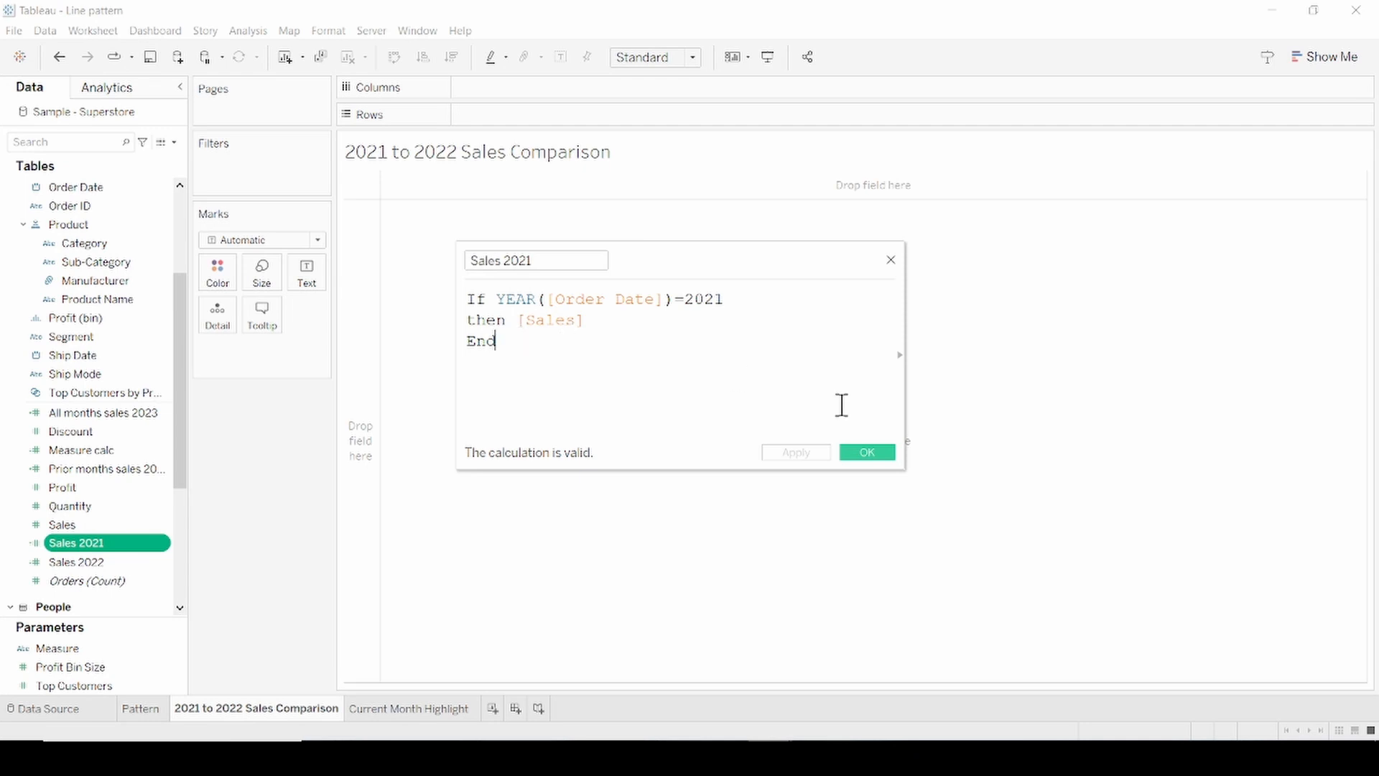
Review the Sales 2022 year-filtered calculation and close it unchanged.
{"action": "right_click", "coordinate": [75, 562]}
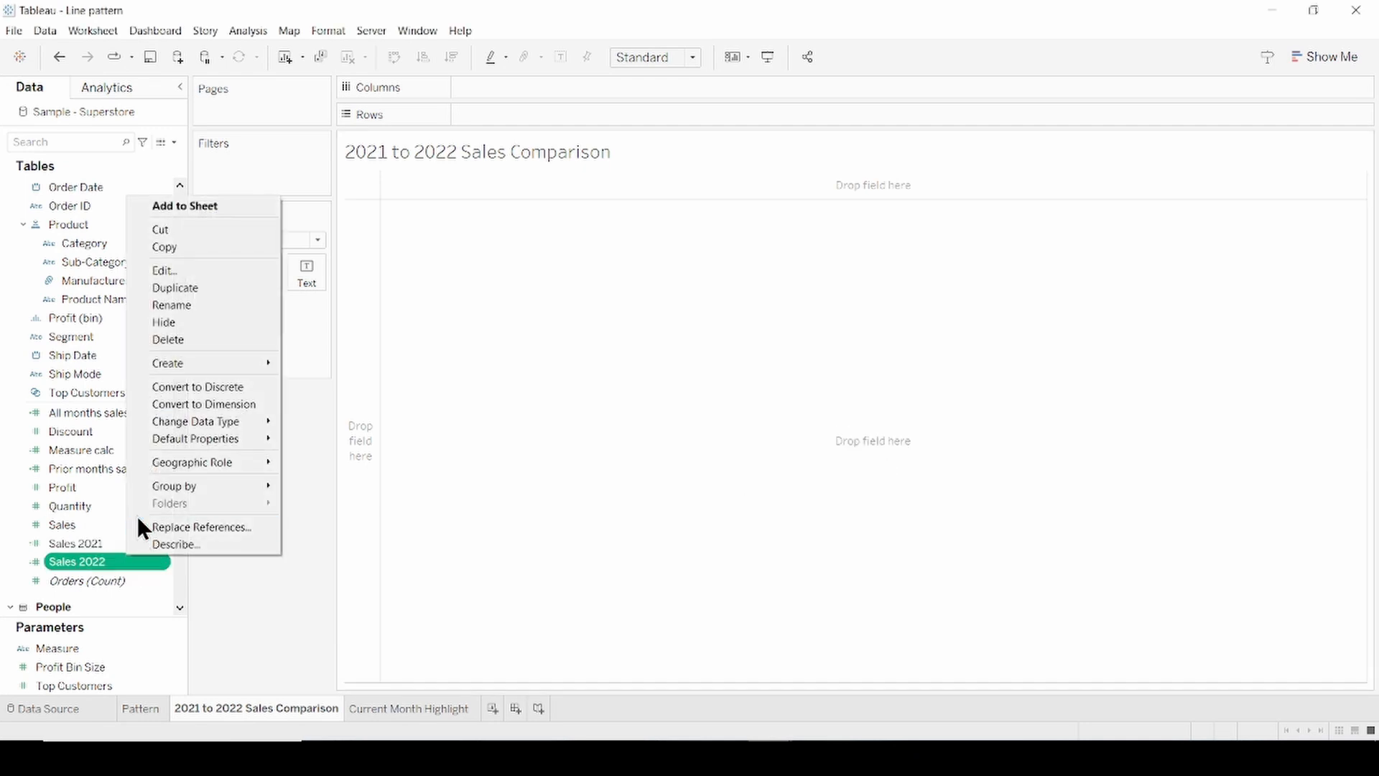
{"action": "left_click", "coordinate": [164, 270]}
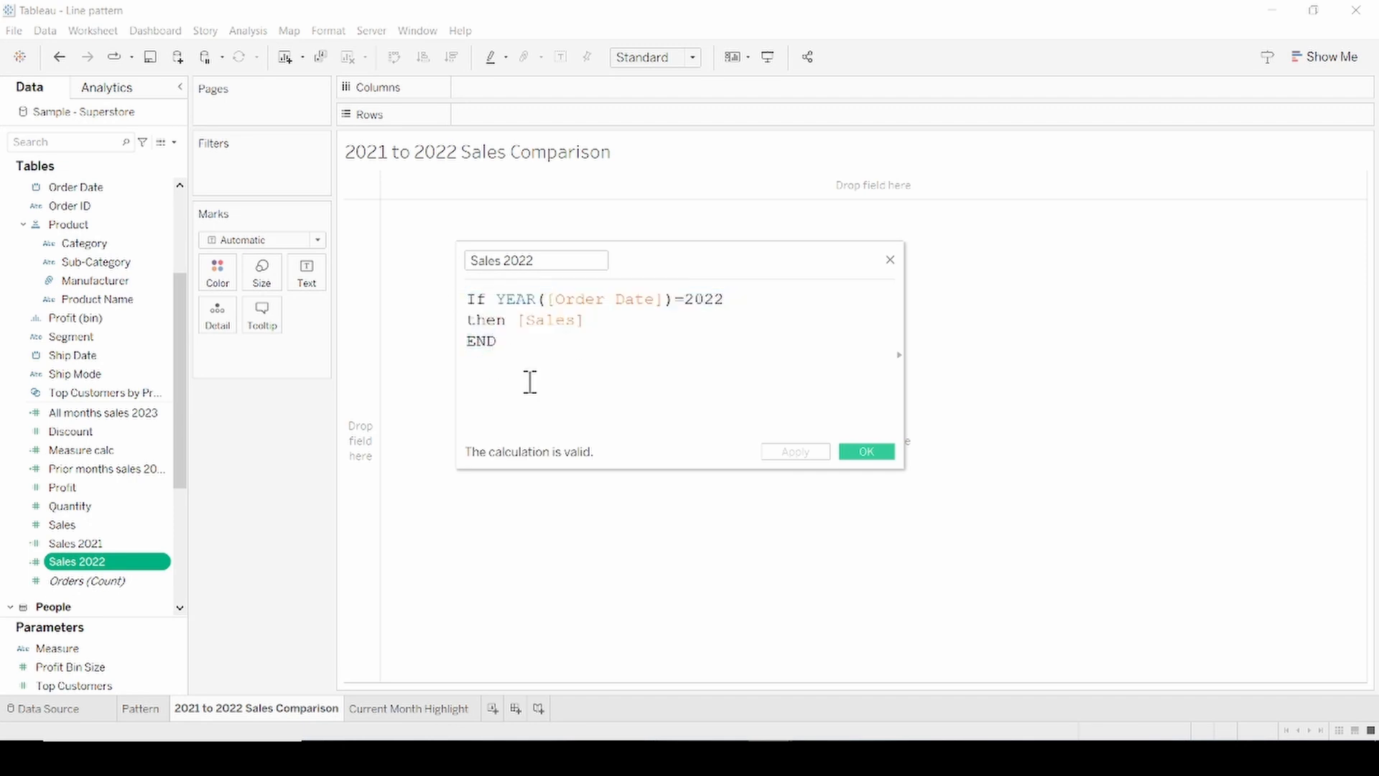
{"action": "left_click", "coordinate": [866, 451]}
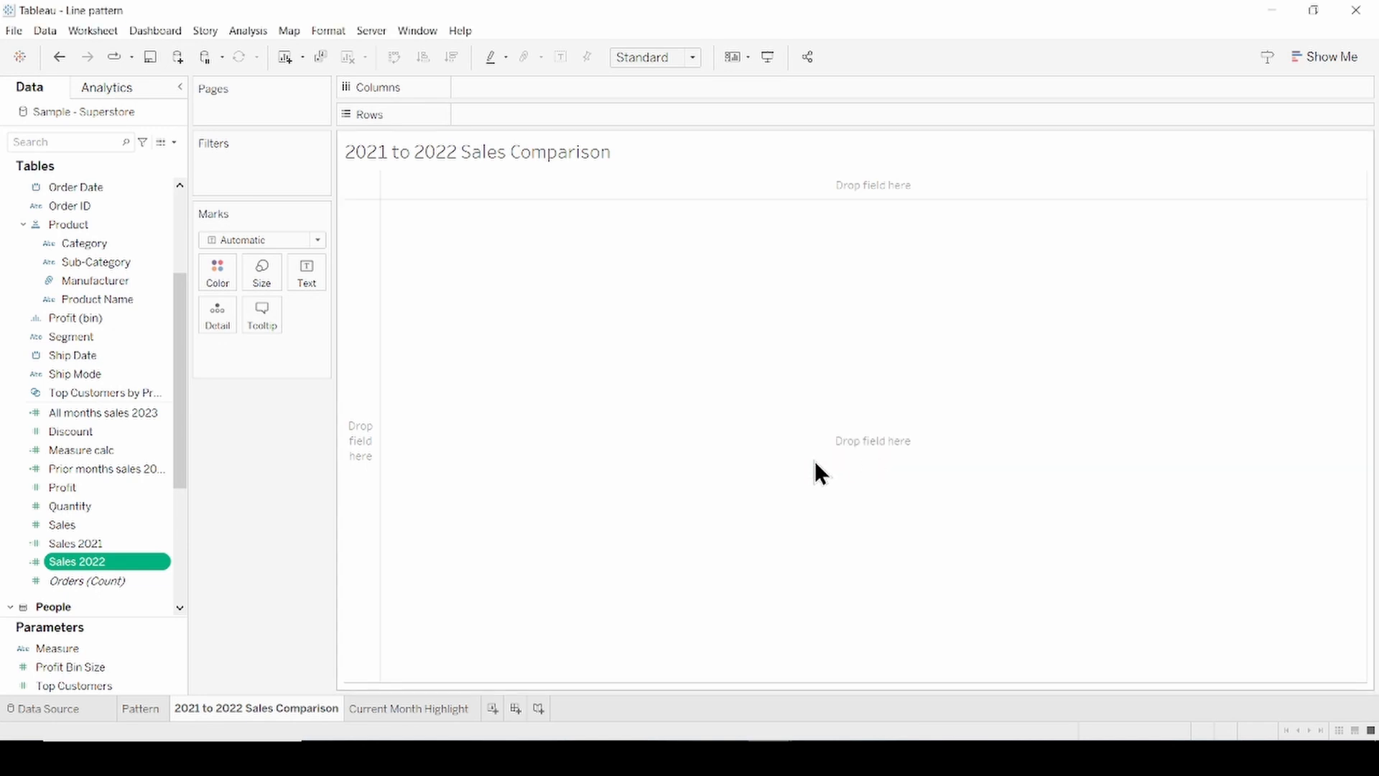
Plot Sales 2021 and Sales 2022 by MONTH(Order Date) on synchronized dual axes.
{"action": "left_click_drag", "start_coordinate": [74, 543], "coordinate": [534, 114]}
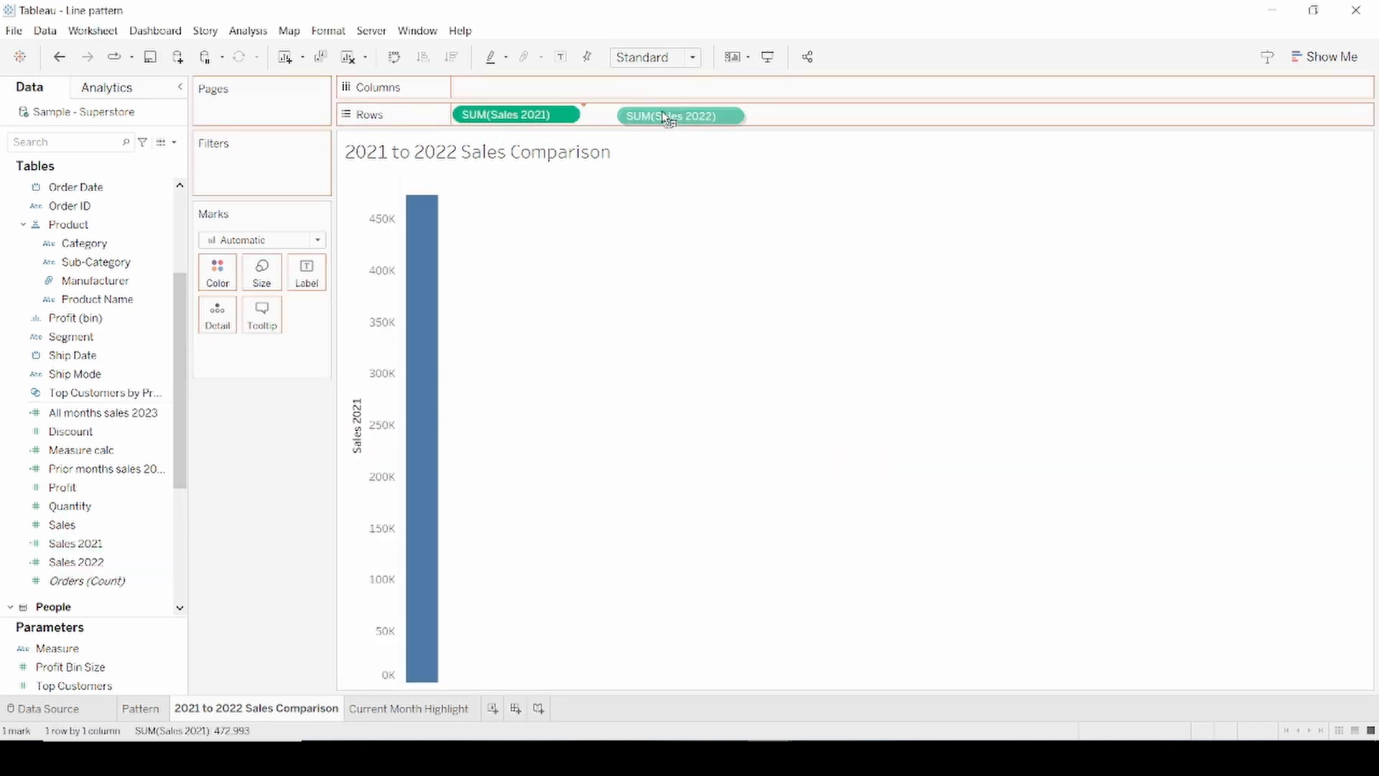
{"action": "left_click_drag", "start_coordinate": [668, 115], "coordinate": [634, 113]}
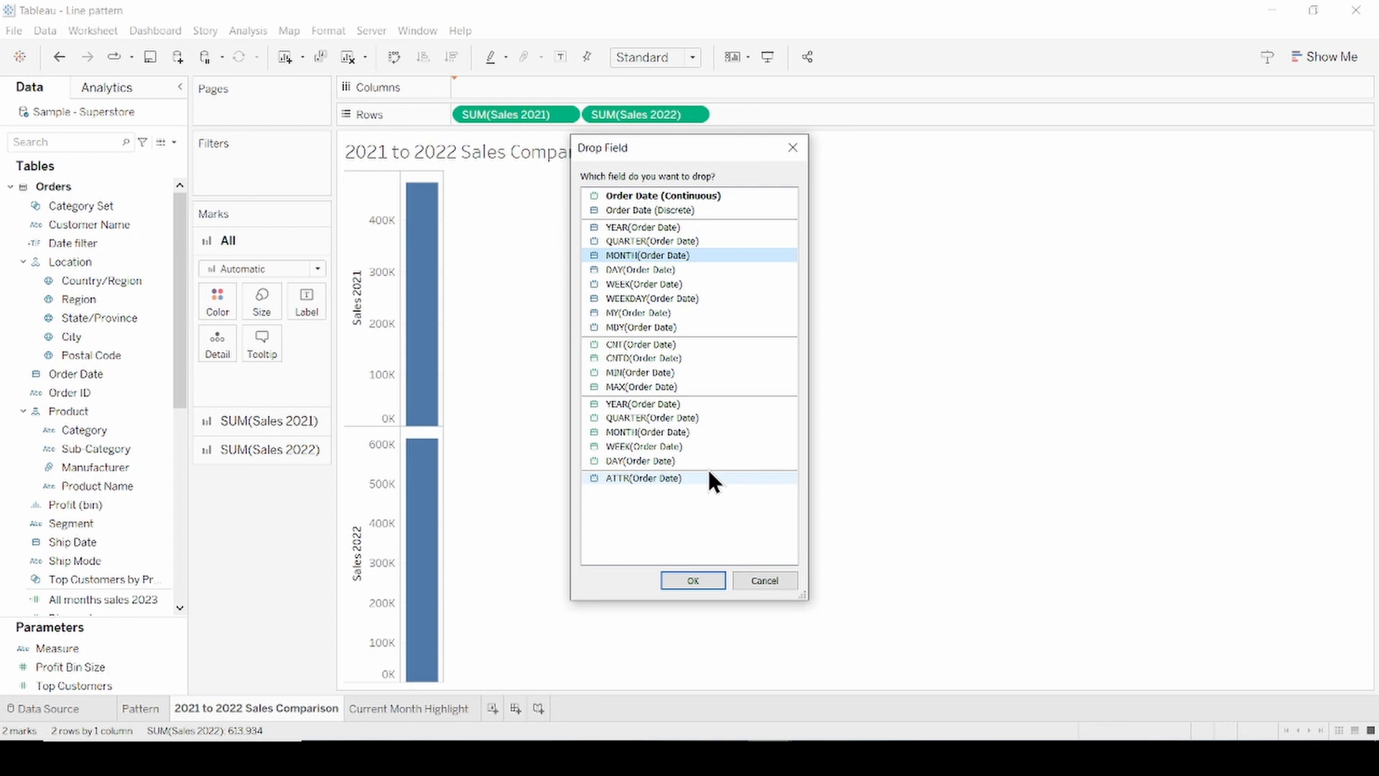
{"action": "left_click", "coordinate": [694, 579]}
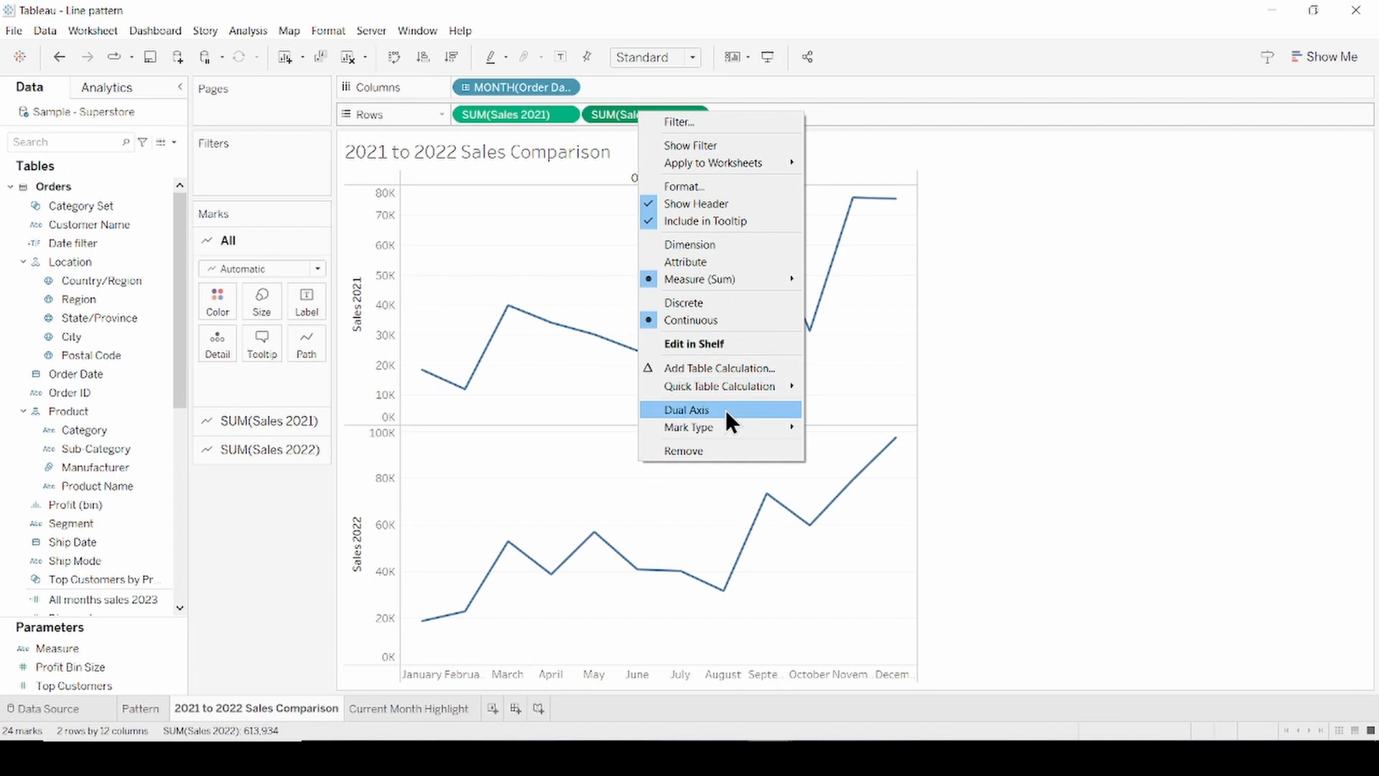
{"action": "left_click", "coordinate": [686, 410]}
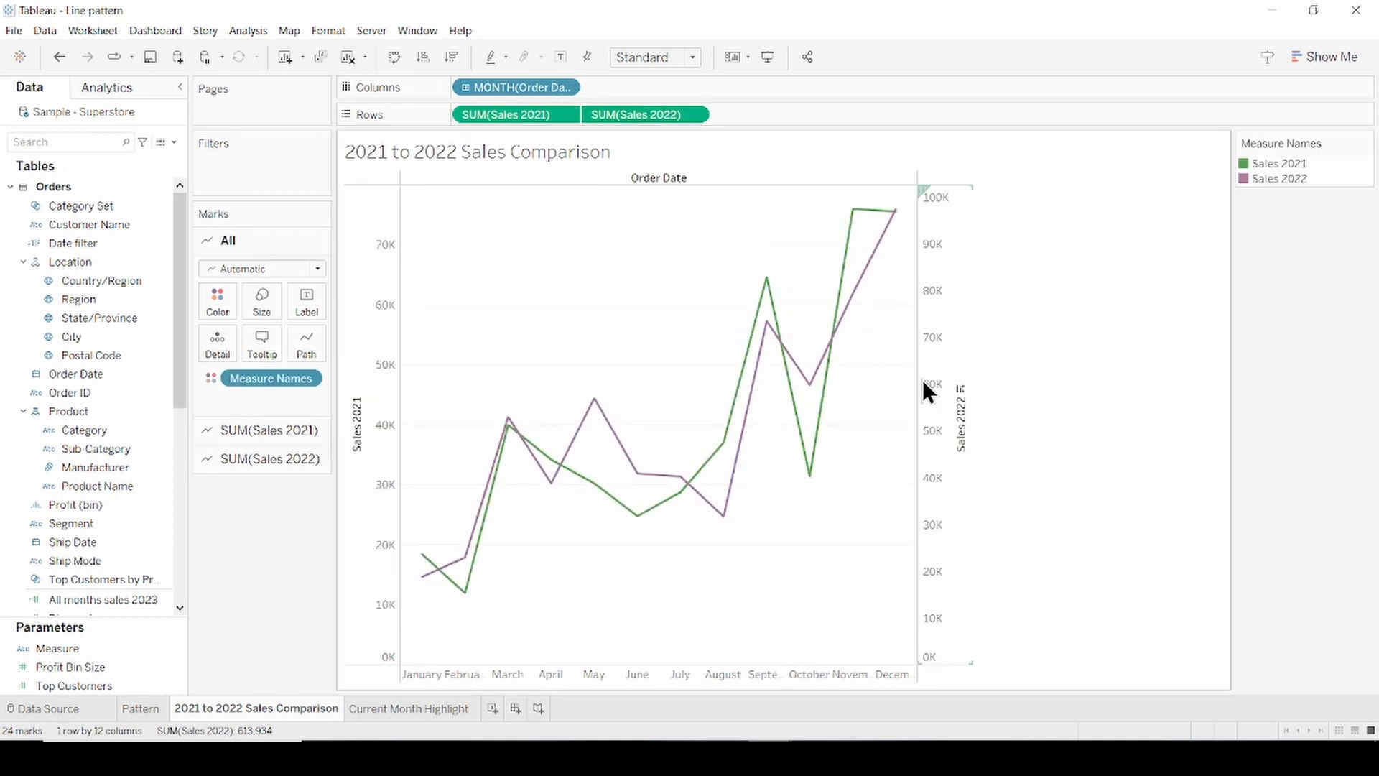
{"action": "right_click", "coordinate": [931, 388]}
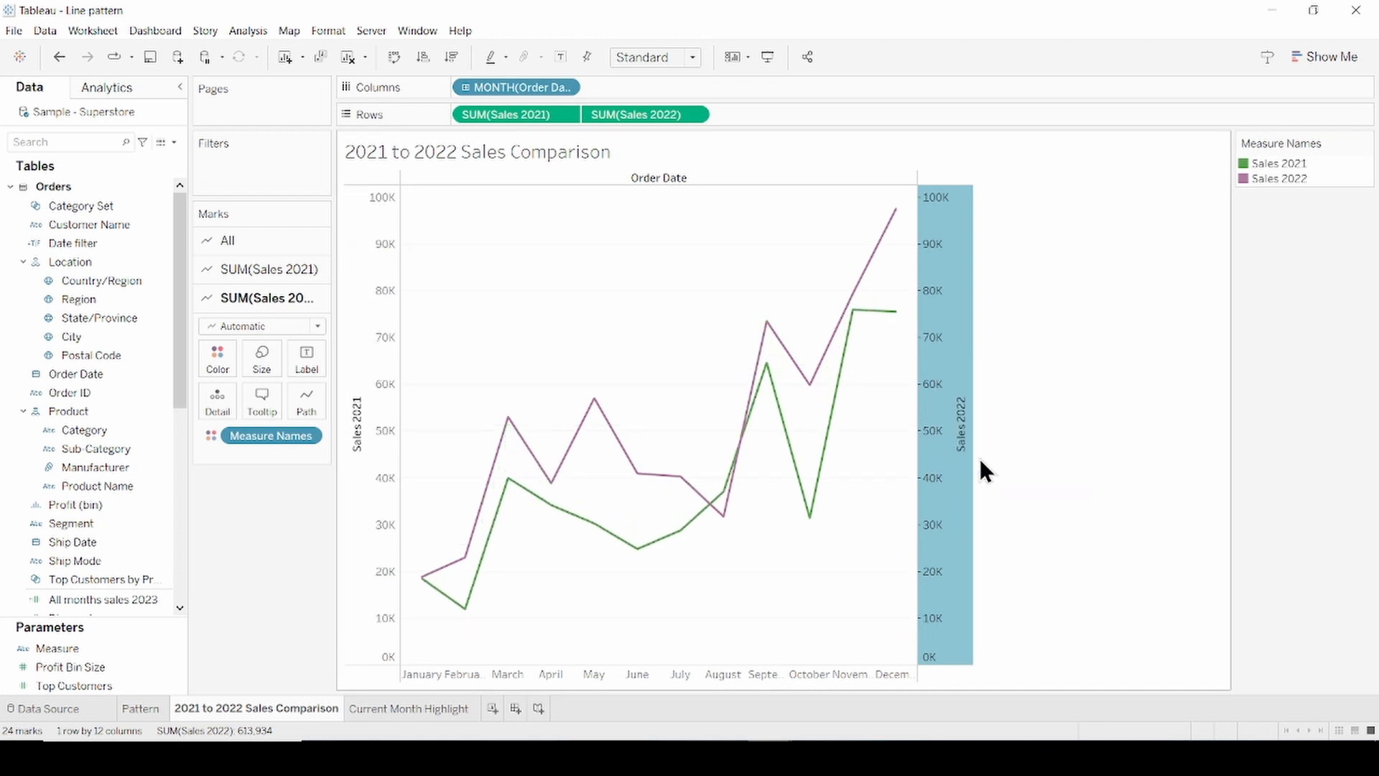
Make the Sales 2021 line Dashed against the solid Sales 2022 line.
{"action": "left_click", "coordinate": [270, 270]}
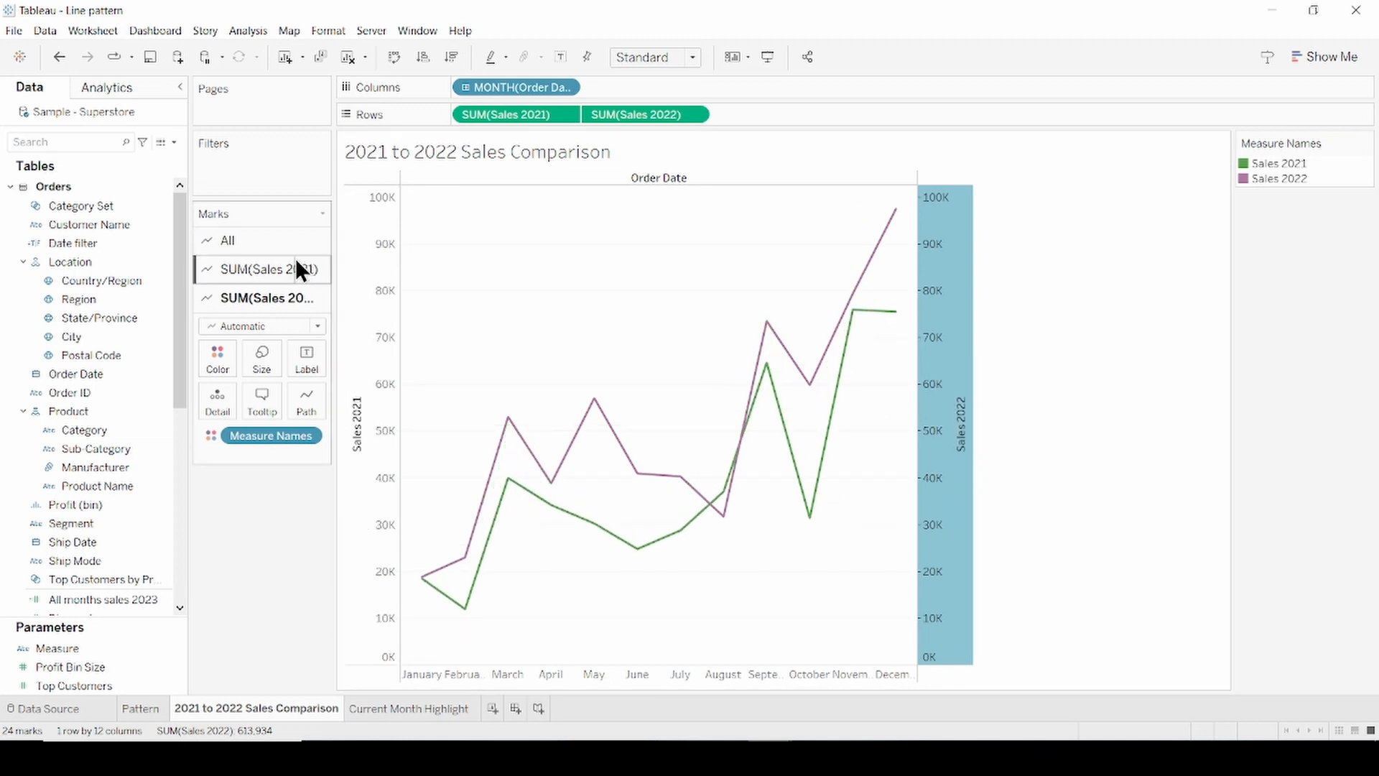
{"action": "left_click", "coordinate": [262, 268]}
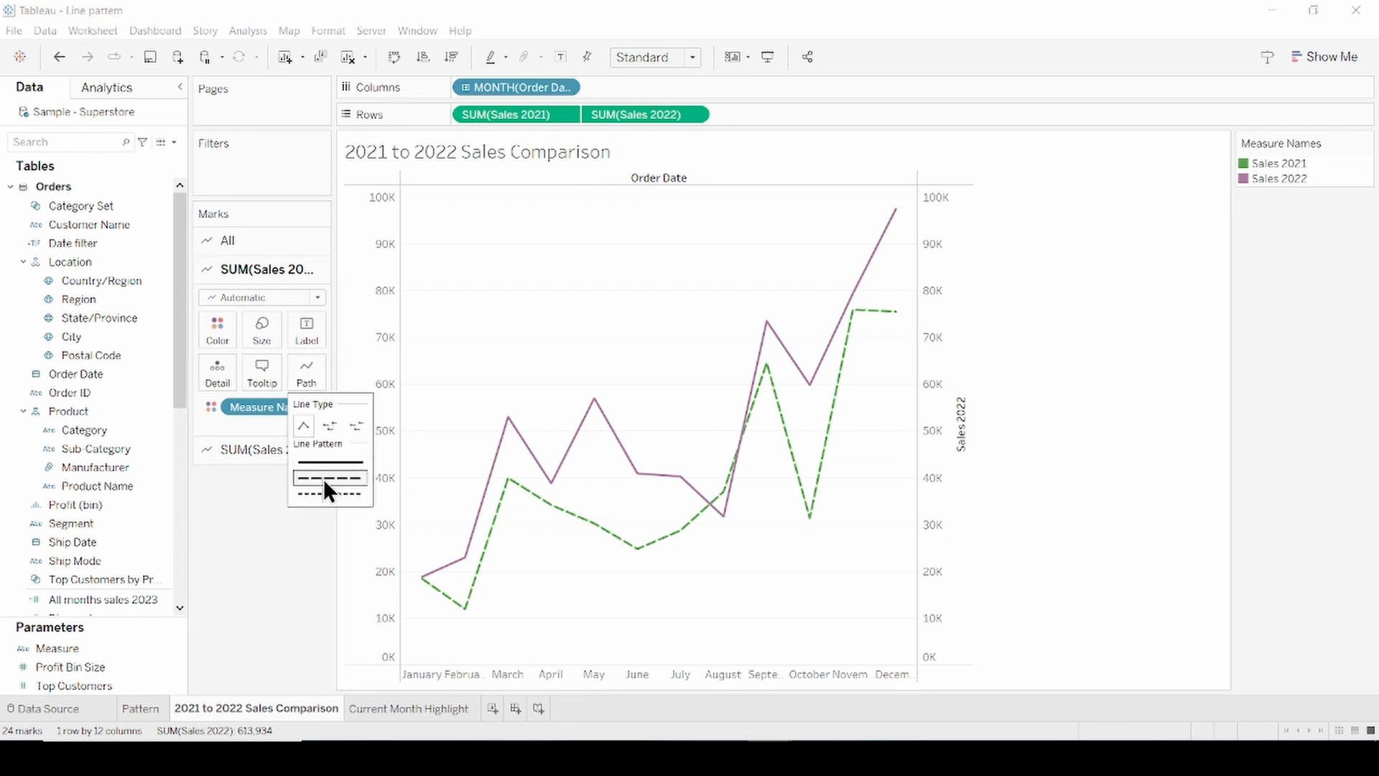
{"action": "left_click", "coordinate": [329, 477]}
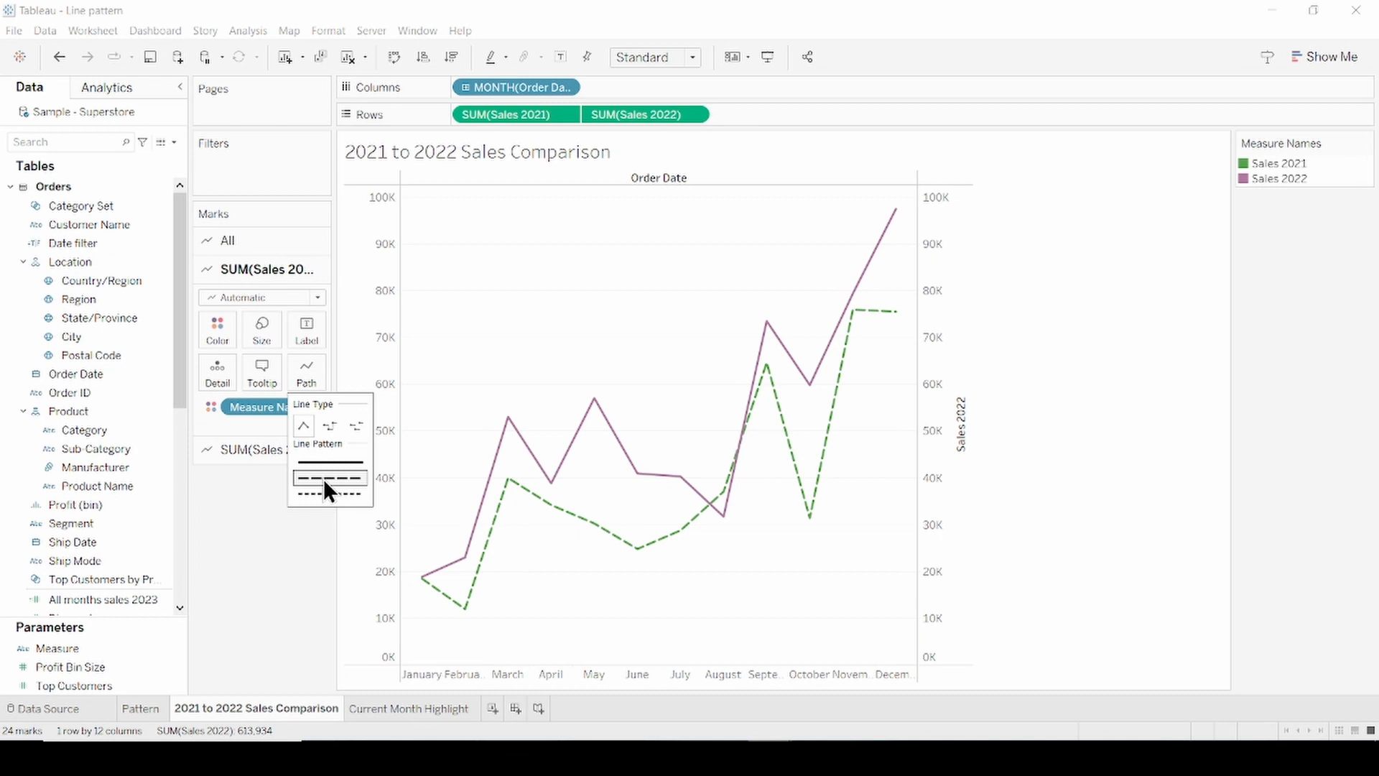
{"action": "mouse_move", "coordinate": [319, 477]}
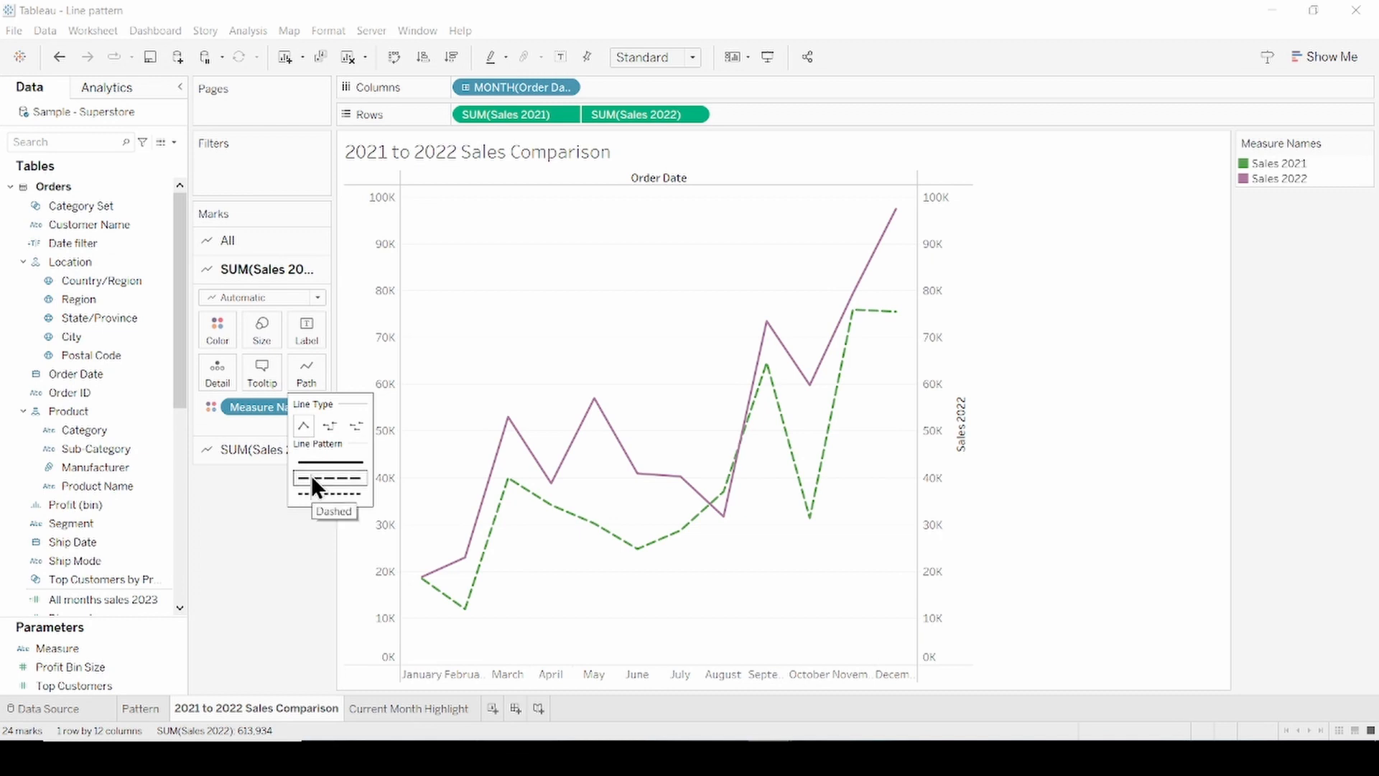
{"action": "left_click", "coordinate": [411, 708]}
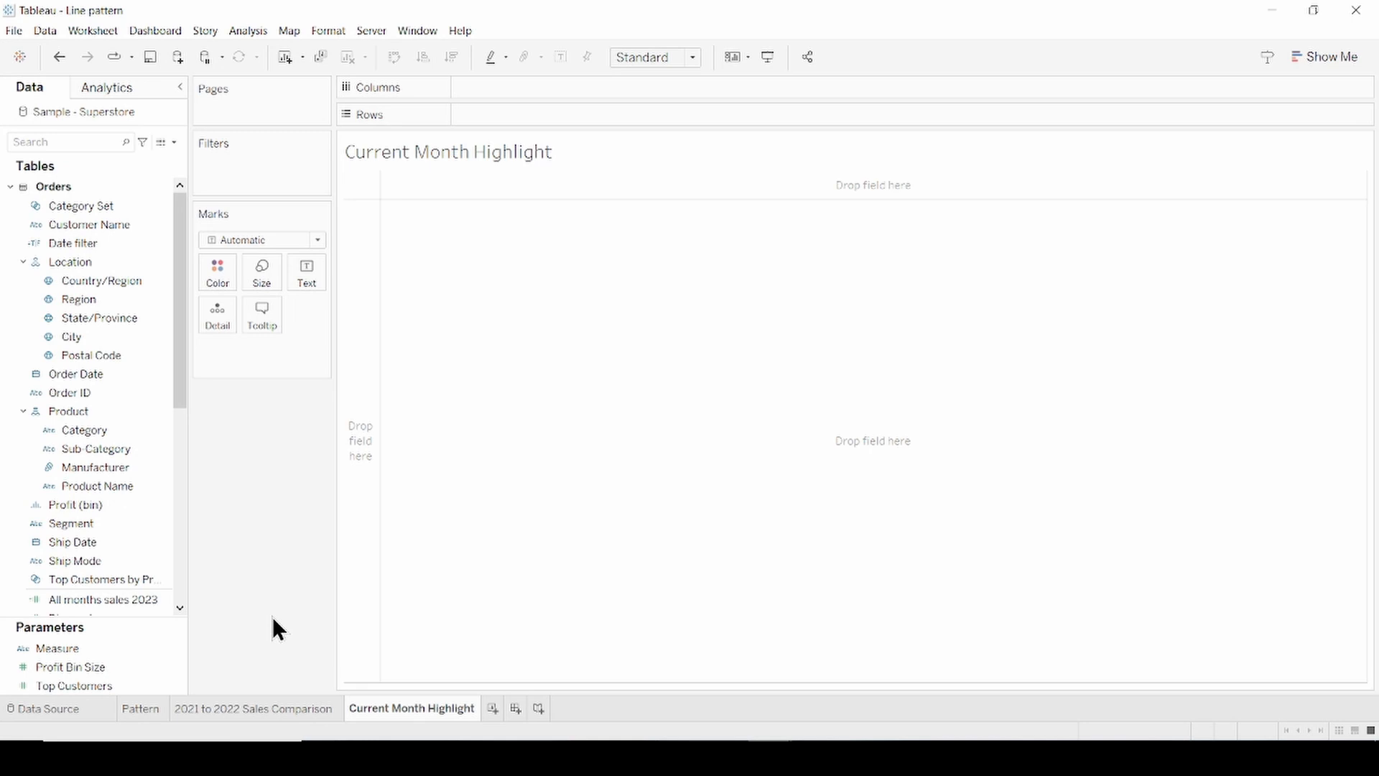
Review the Date filter calculation and filter the sheet to Date filter = True.
{"action": "left_click", "coordinate": [70, 243]}
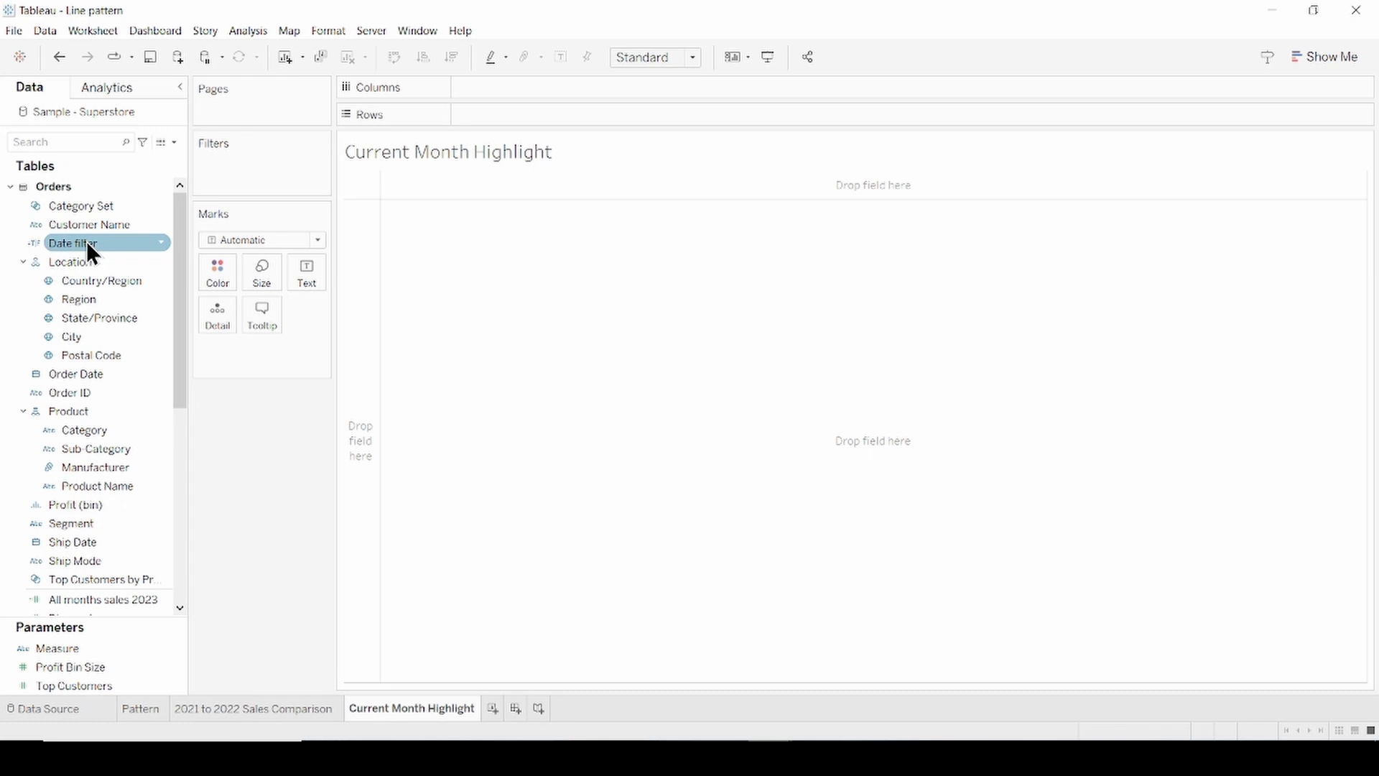
{"action": "double_click", "coordinate": [74, 242]}
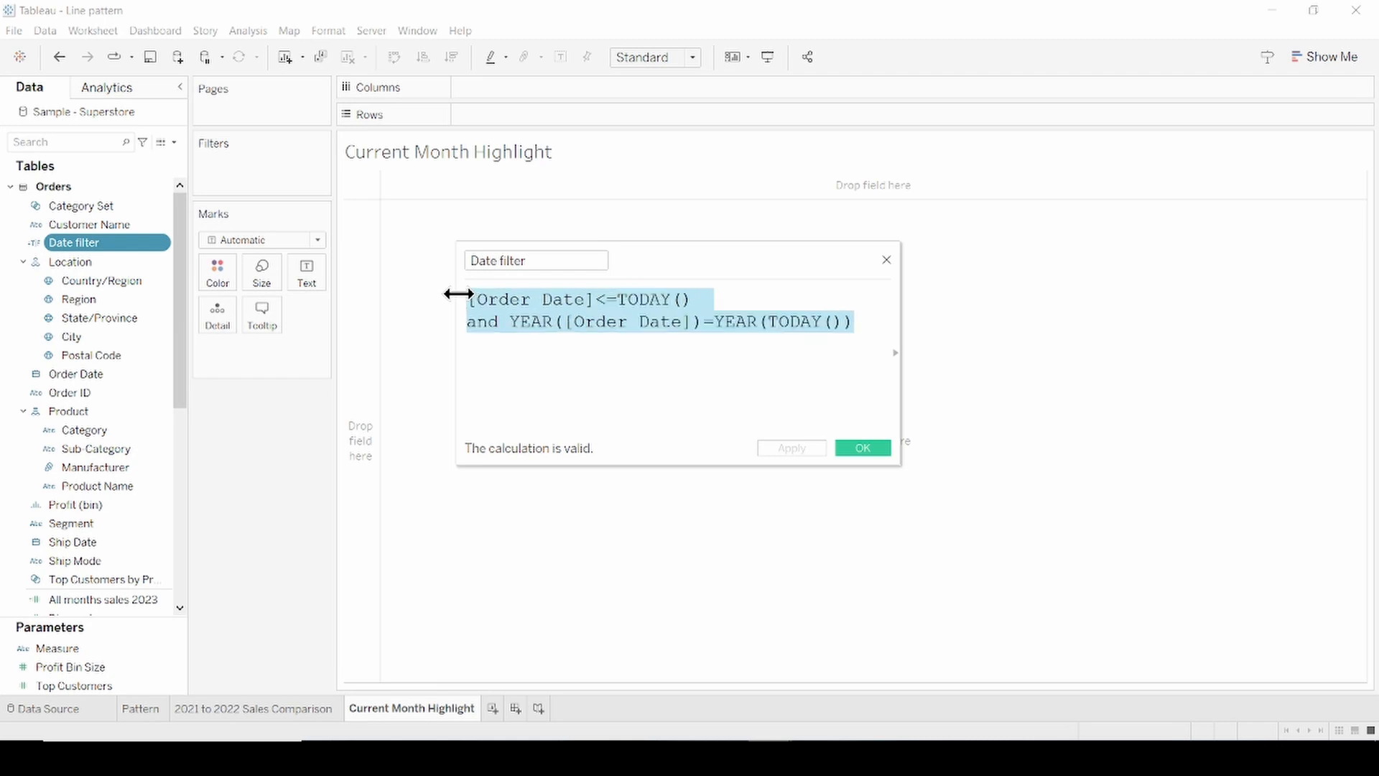
{"action": "left_click", "coordinate": [585, 382]}
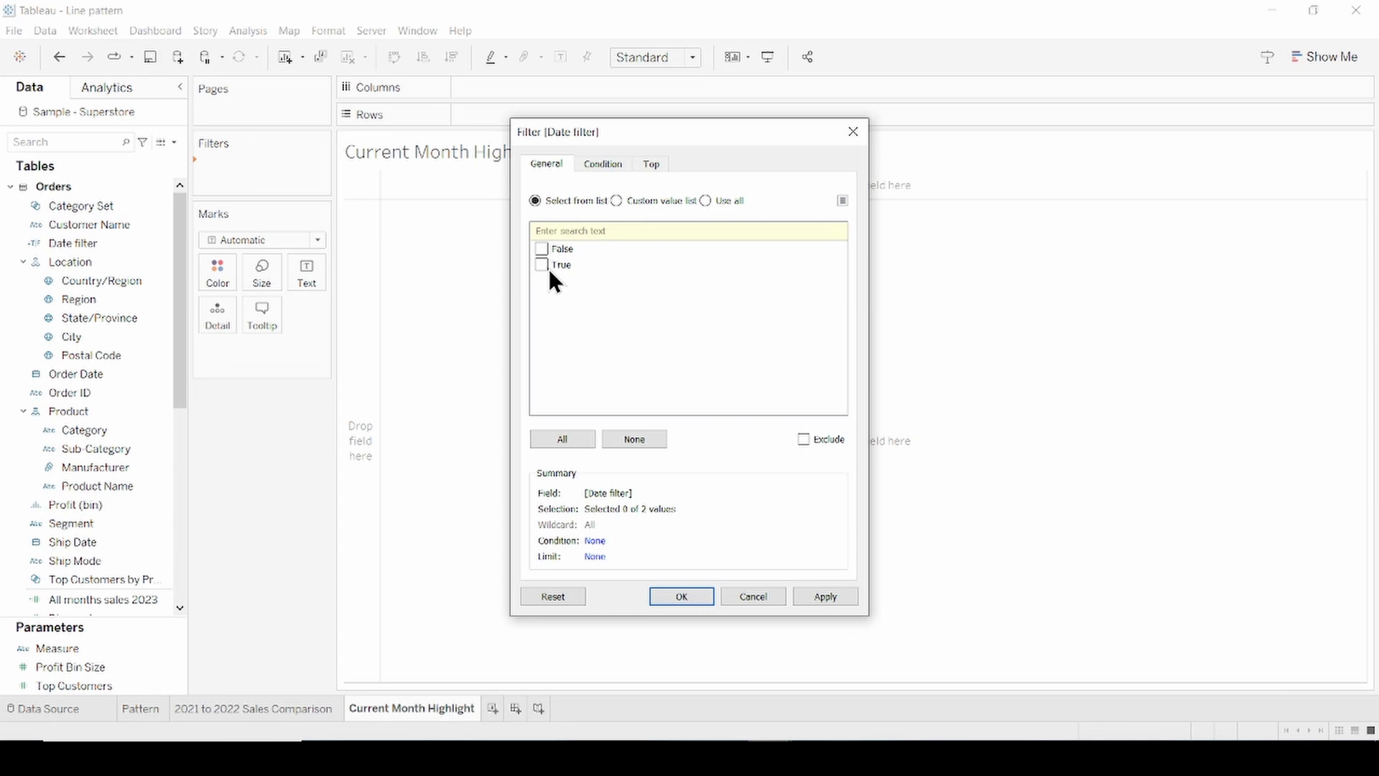
{"action": "left_click", "coordinate": [542, 264]}
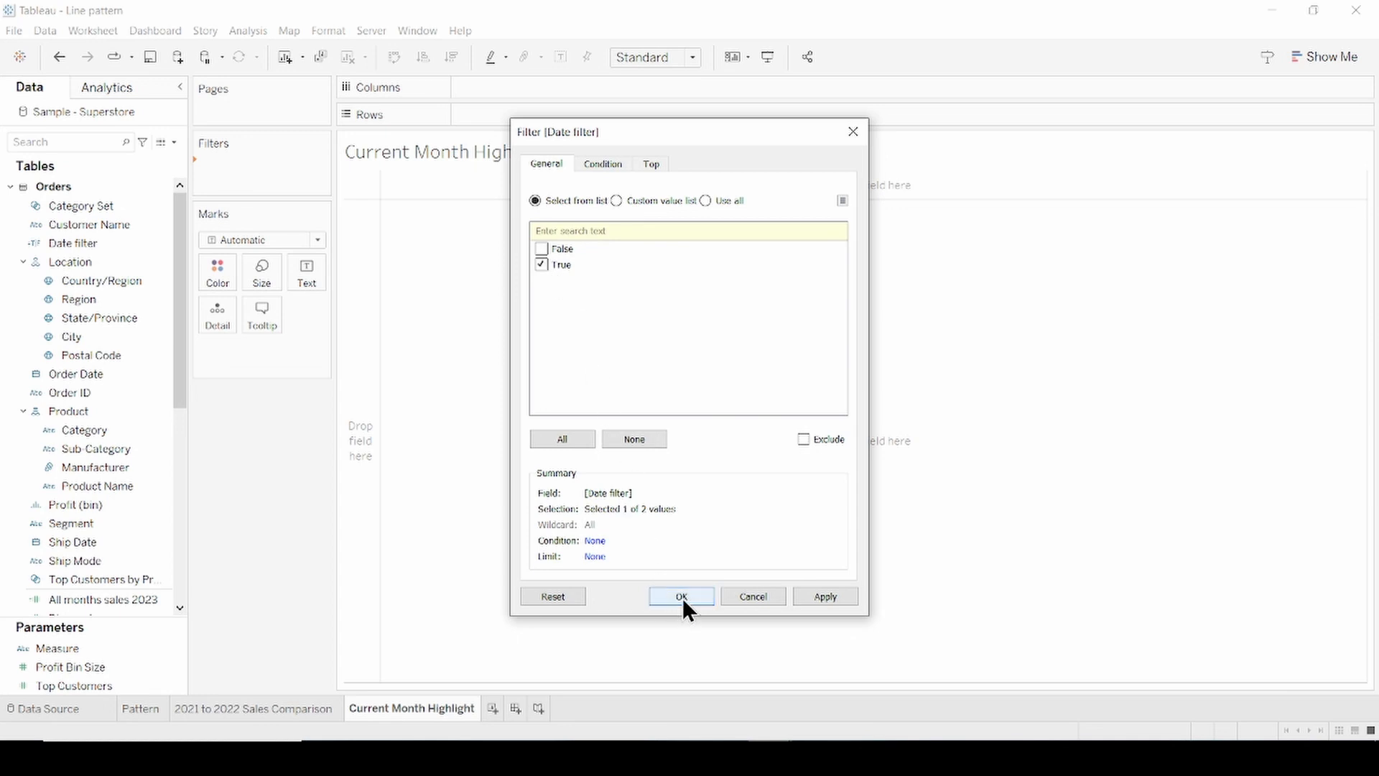
{"action": "left_click", "coordinate": [681, 596]}
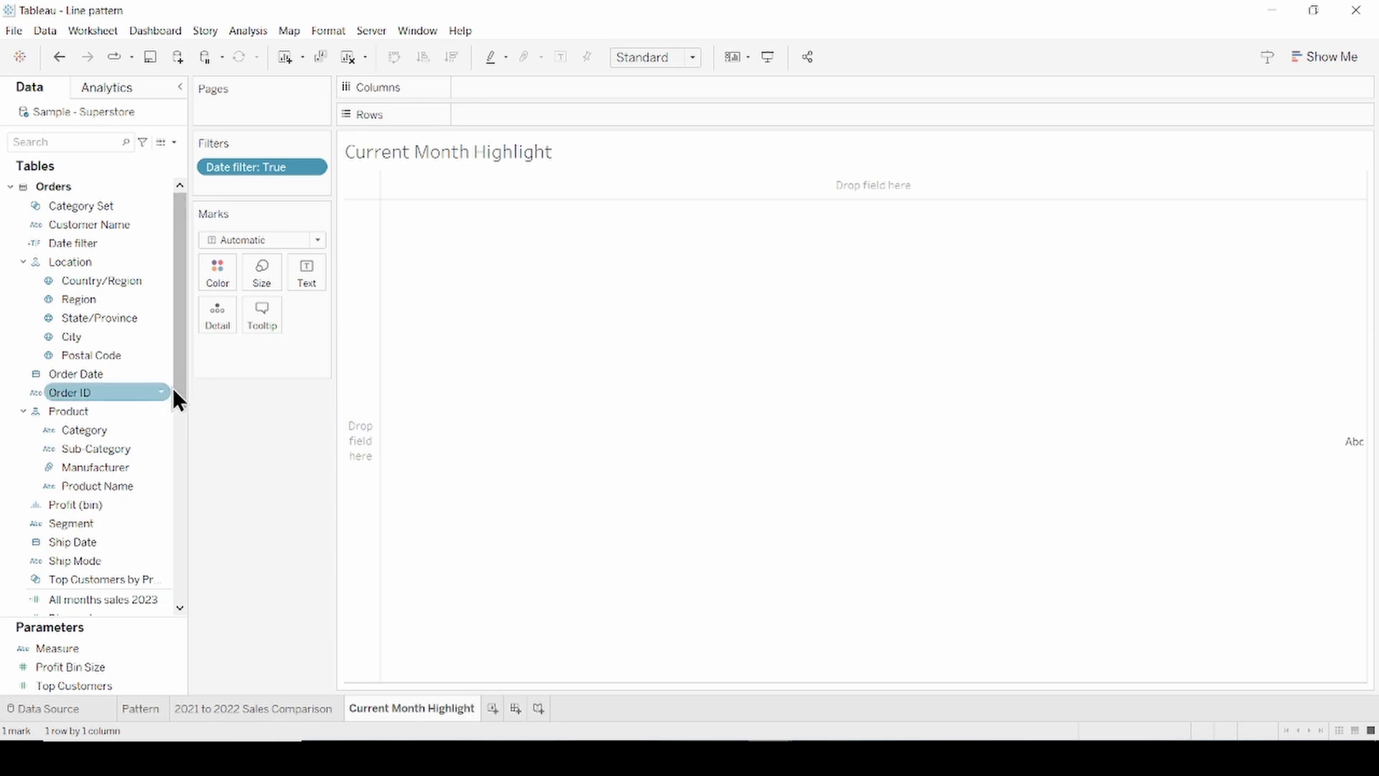
{"action": "scroll", "scroll_direction": "down", "scroll_amount": 3}
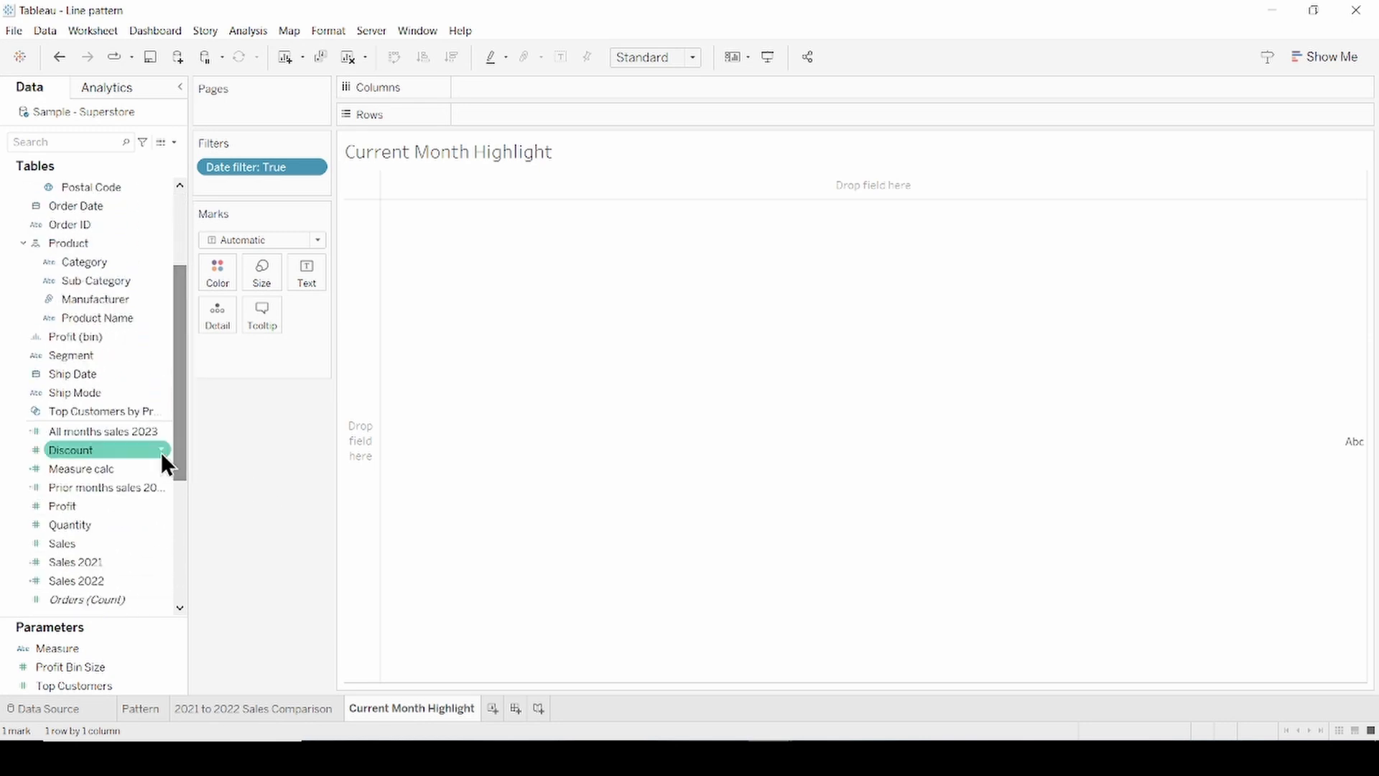
{"action": "left_click", "coordinate": [101, 431]}
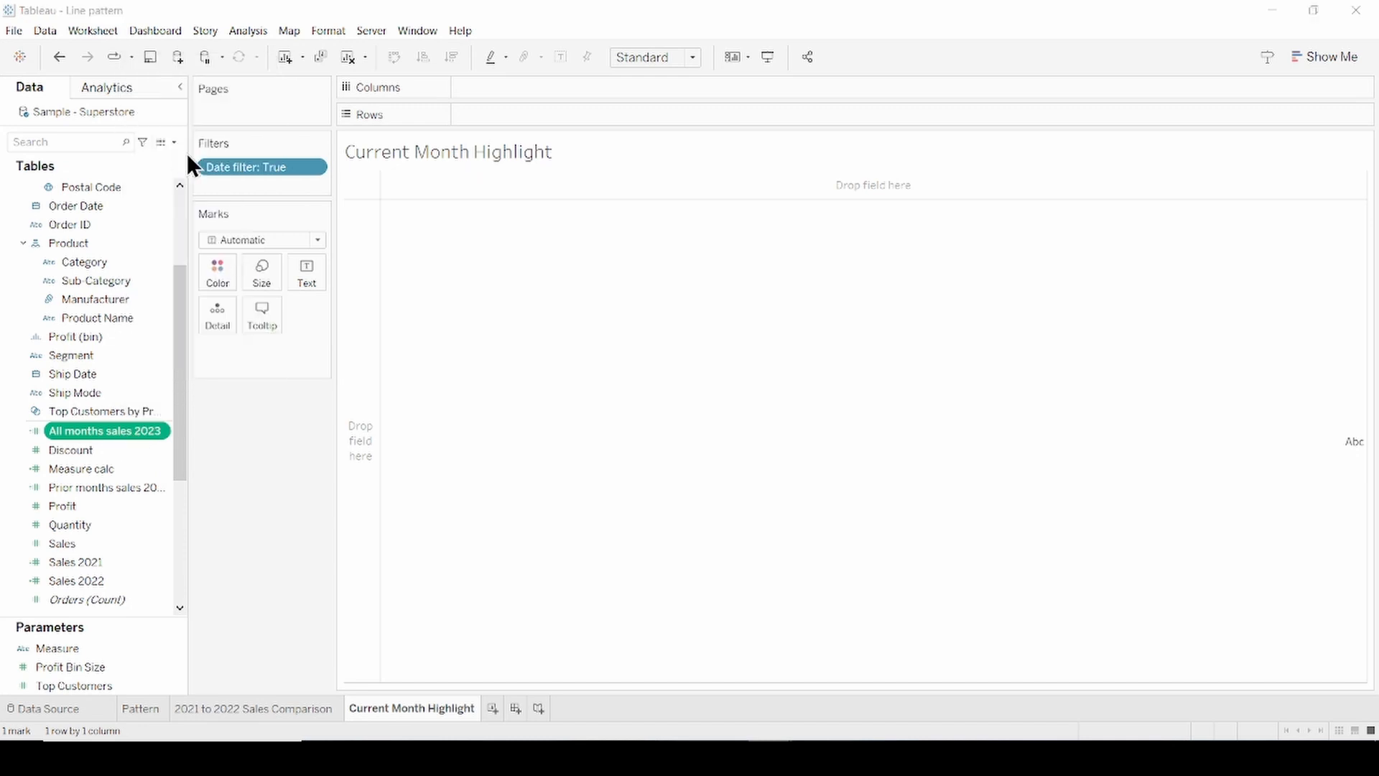
{"action": "double_click", "coordinate": [106, 431]}
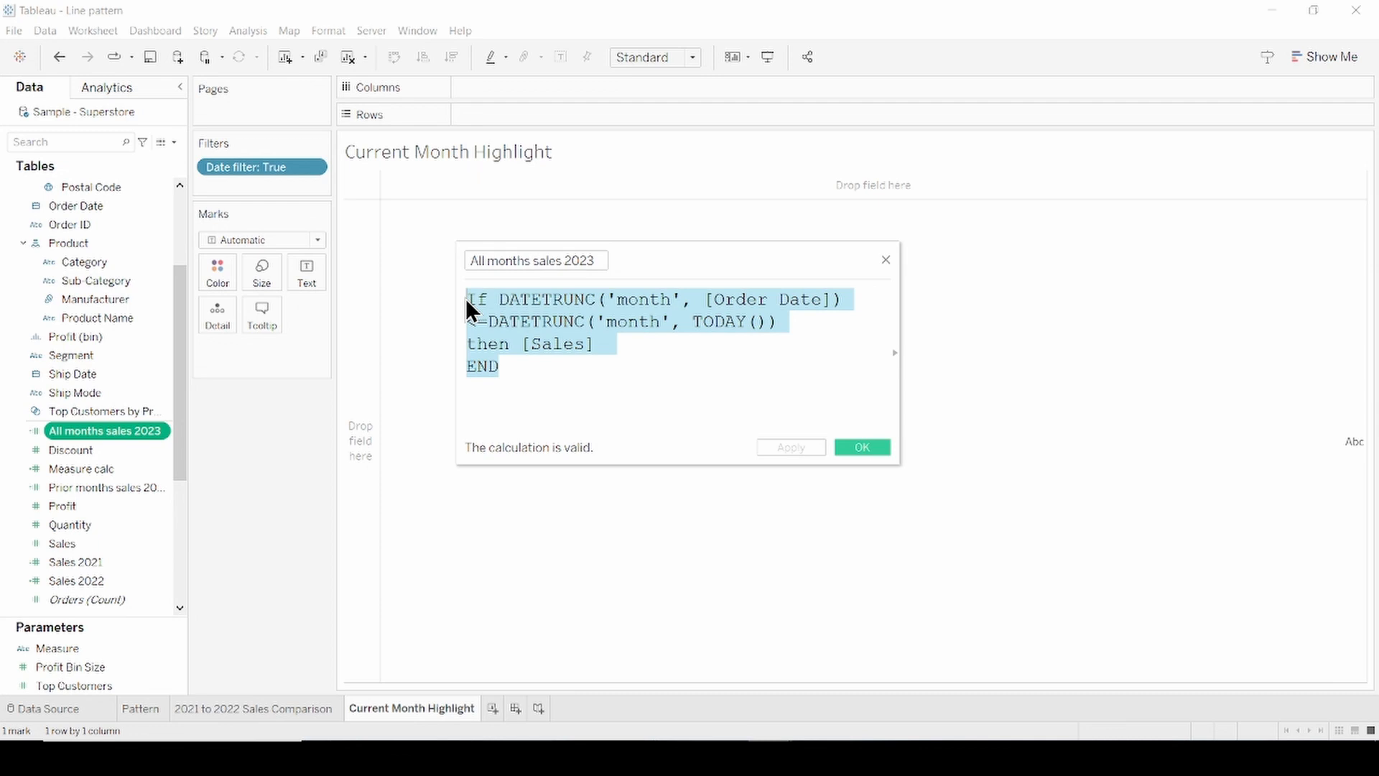
{"action": "left_click", "coordinate": [523, 369]}
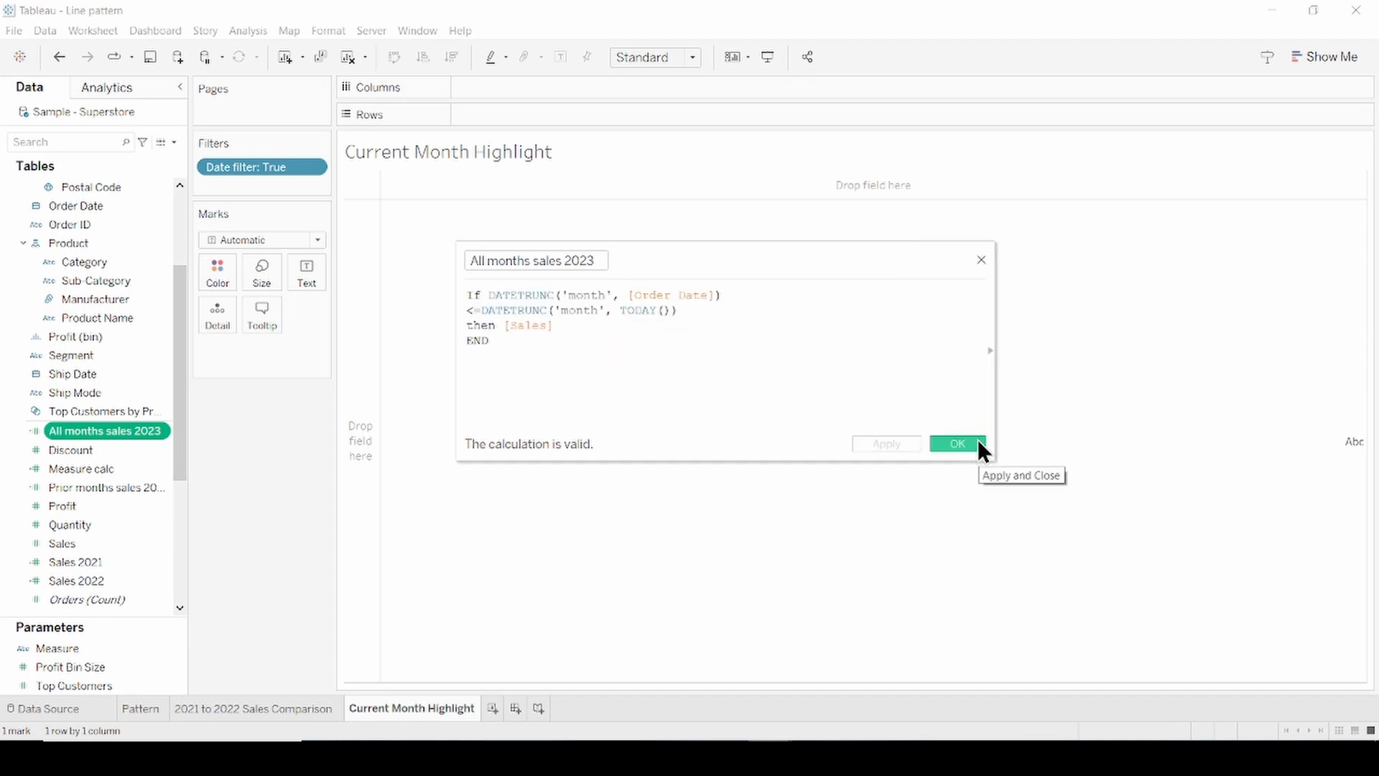
{"action": "left_click", "coordinate": [957, 443]}
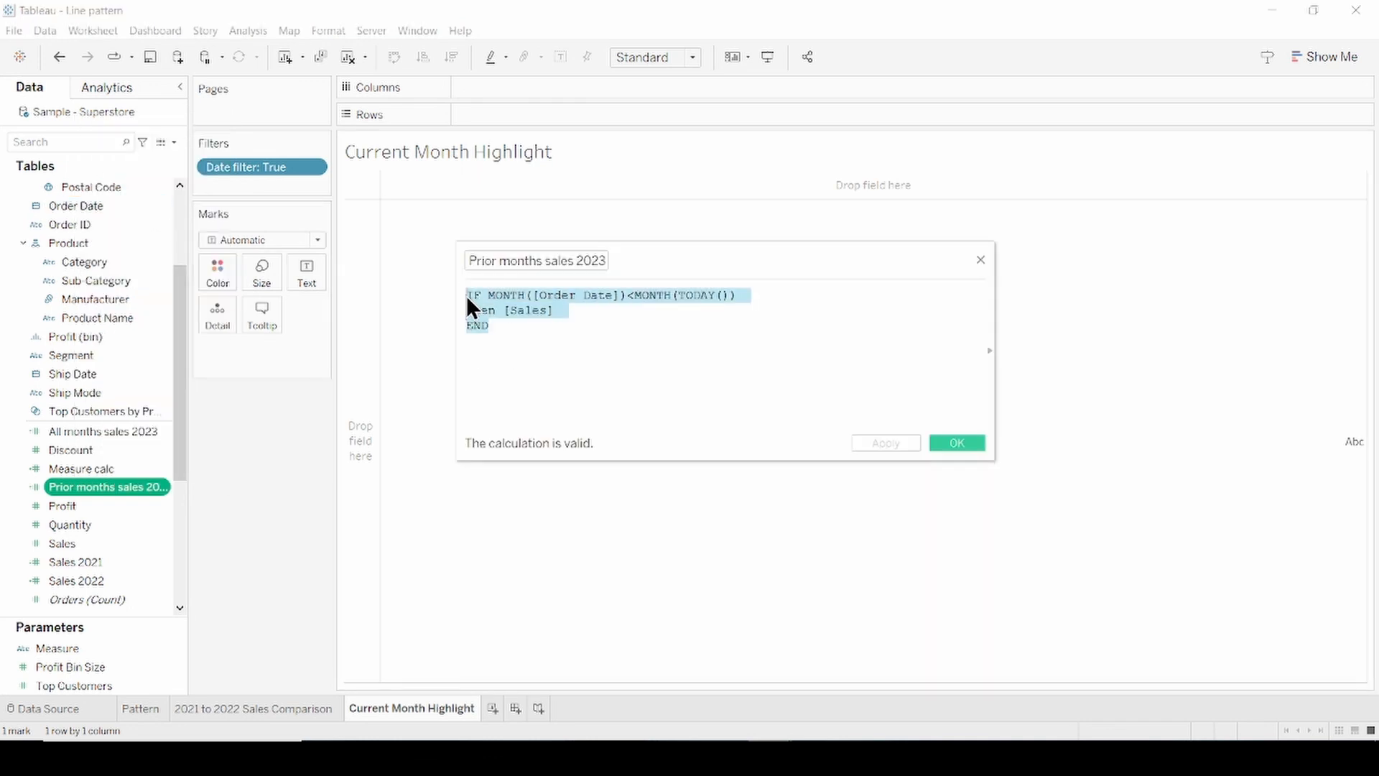
{"action": "left_click", "coordinate": [577, 352]}
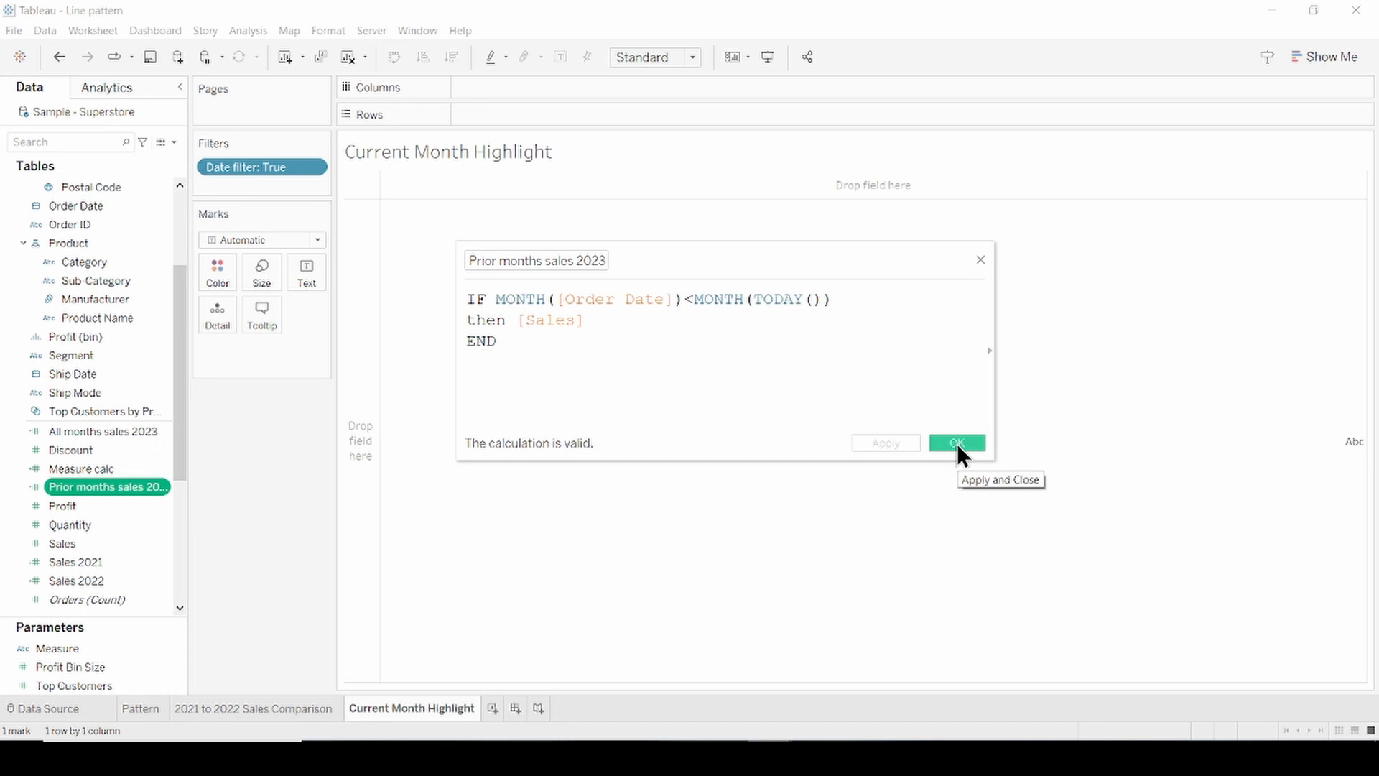
{"action": "left_click", "coordinate": [958, 443]}
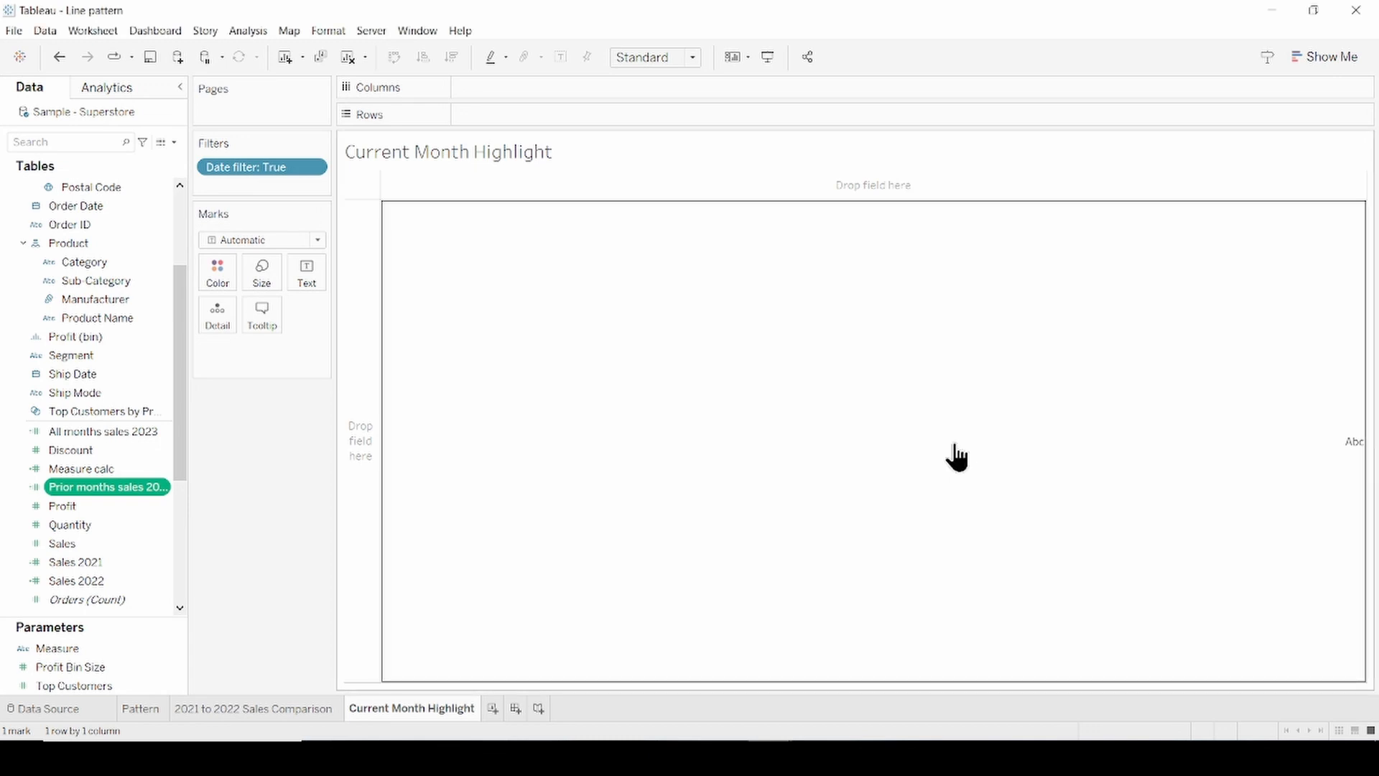
Plot All months and Prior months sales 2023 by MONTH(Order Date) on dual axes.
{"action": "left_click", "coordinate": [78, 206]}
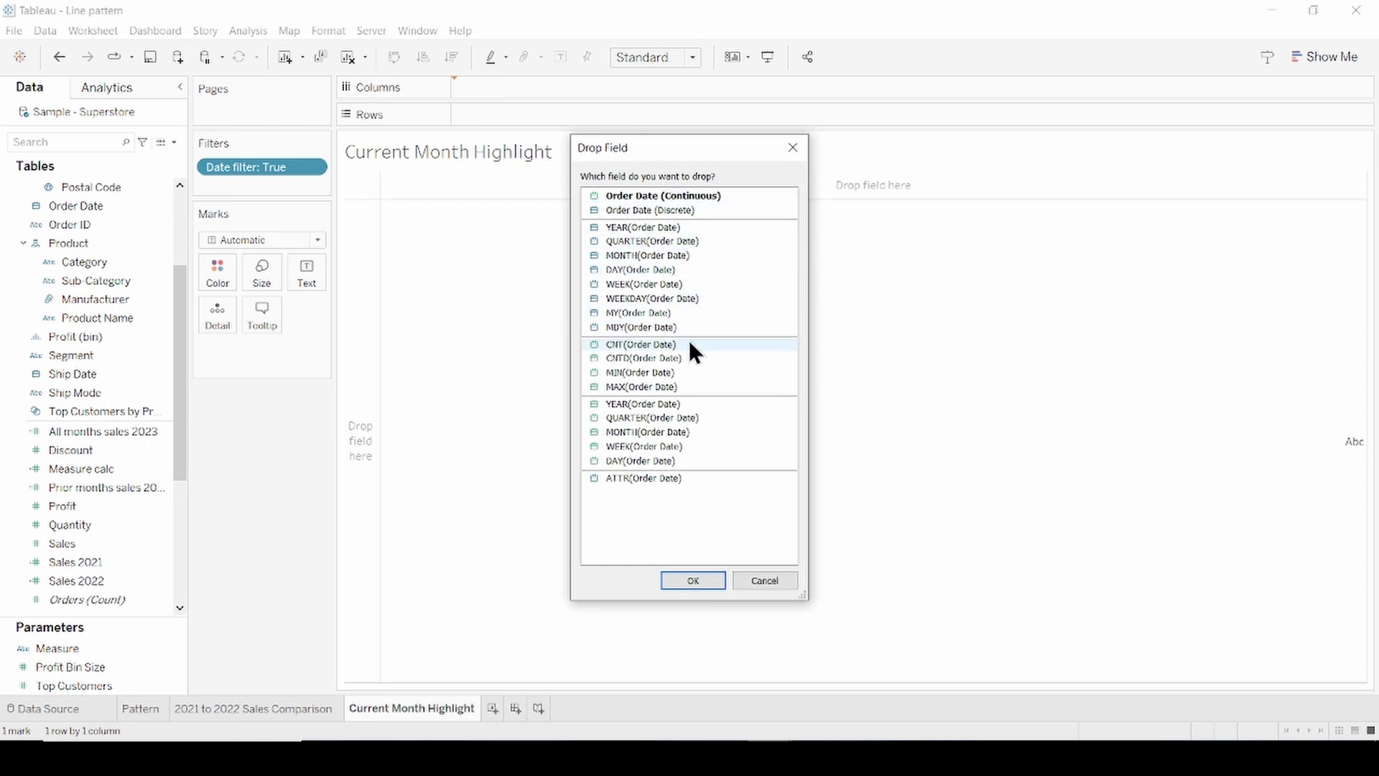
{"action": "mouse_move", "coordinate": [701, 396]}
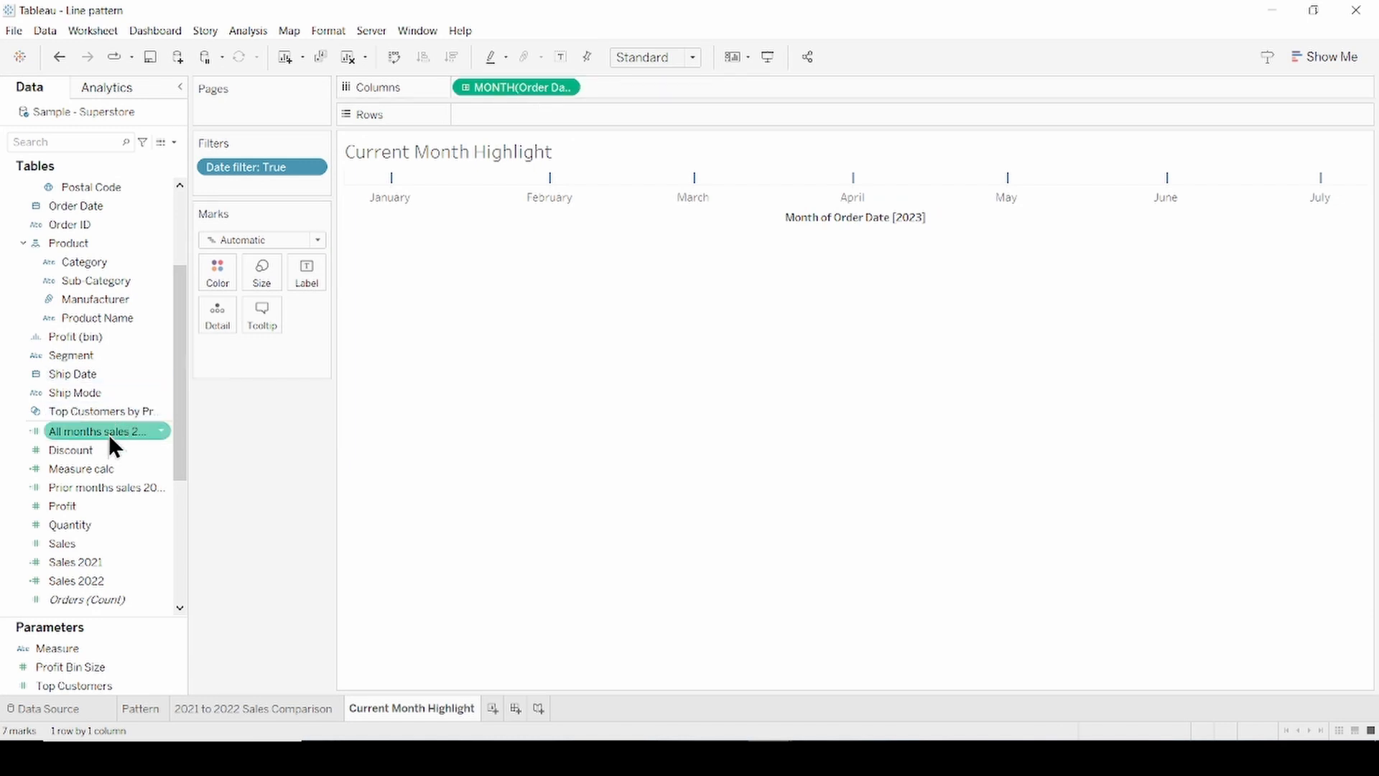
{"action": "left_click_drag", "start_coordinate": [96, 431], "coordinate": [516, 113]}
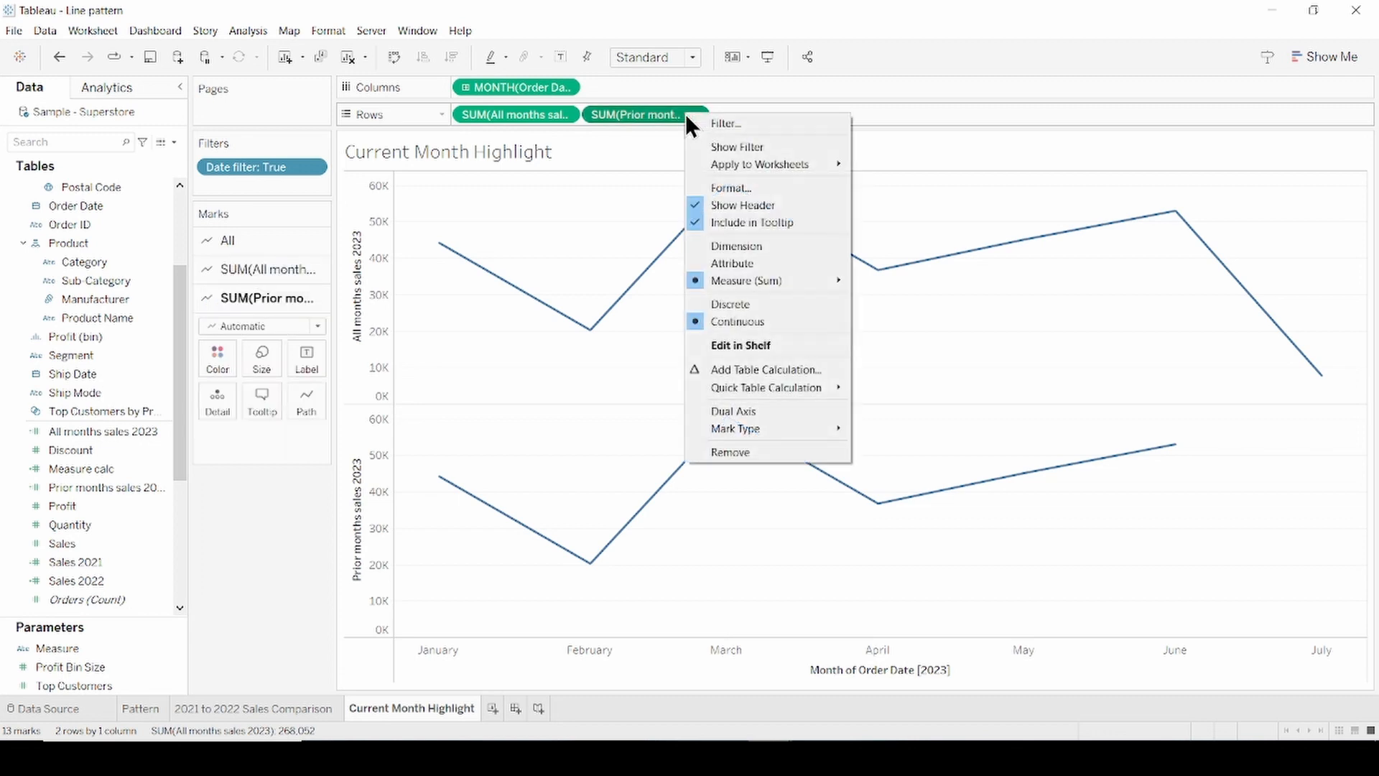
{"action": "left_click", "coordinate": [733, 411]}
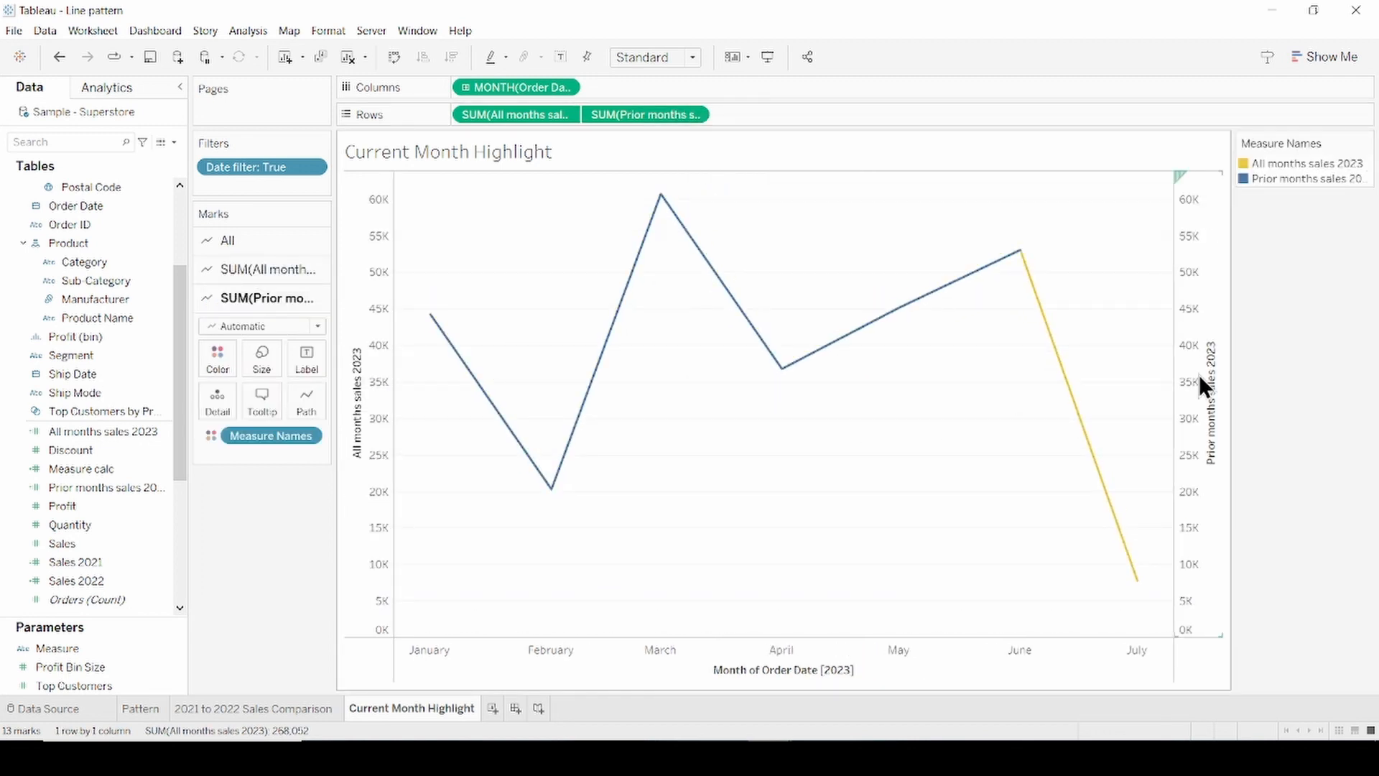
{"action": "right_click", "coordinate": [1204, 382]}
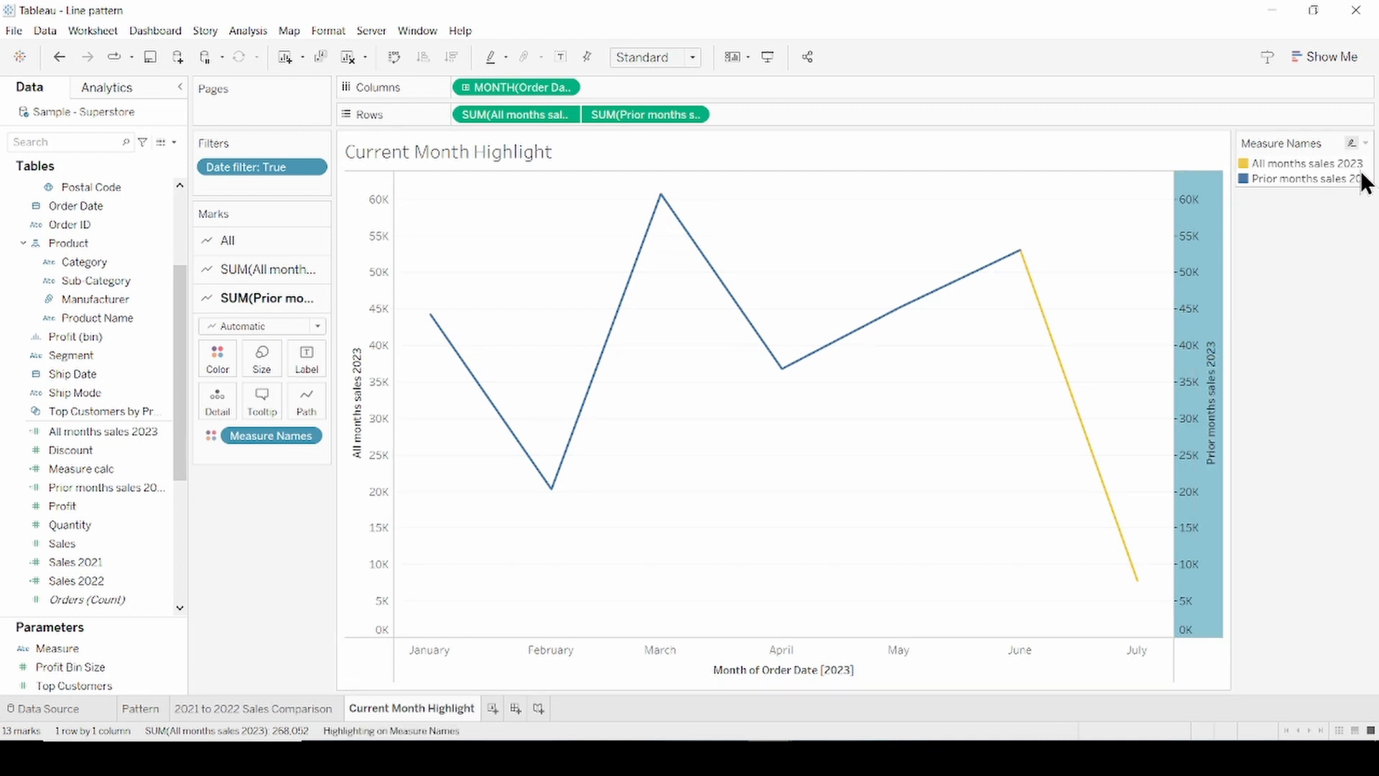
Recolour Prior months sales 2023 yellow so both lines share one colour.
{"action": "left_click", "coordinate": [1354, 142]}
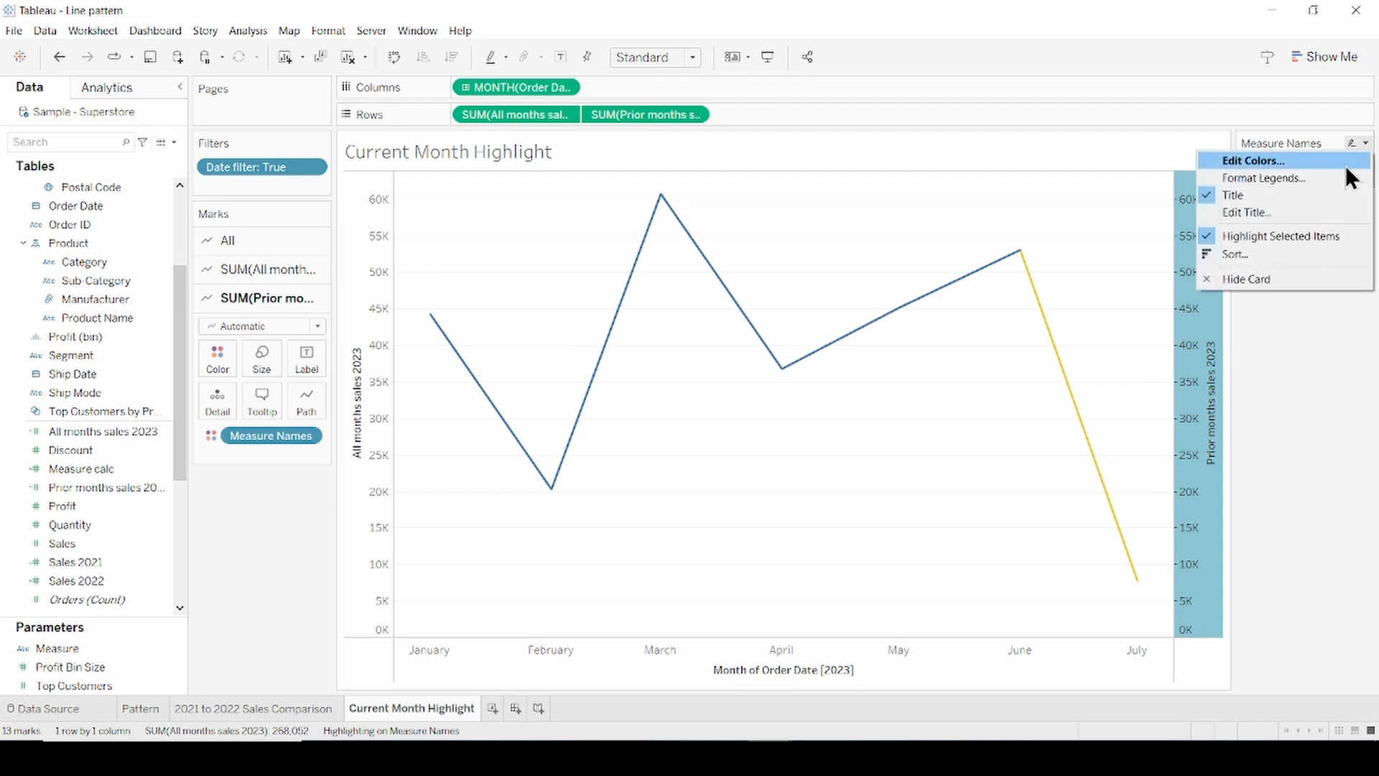
{"action": "left_click", "coordinate": [1258, 161]}
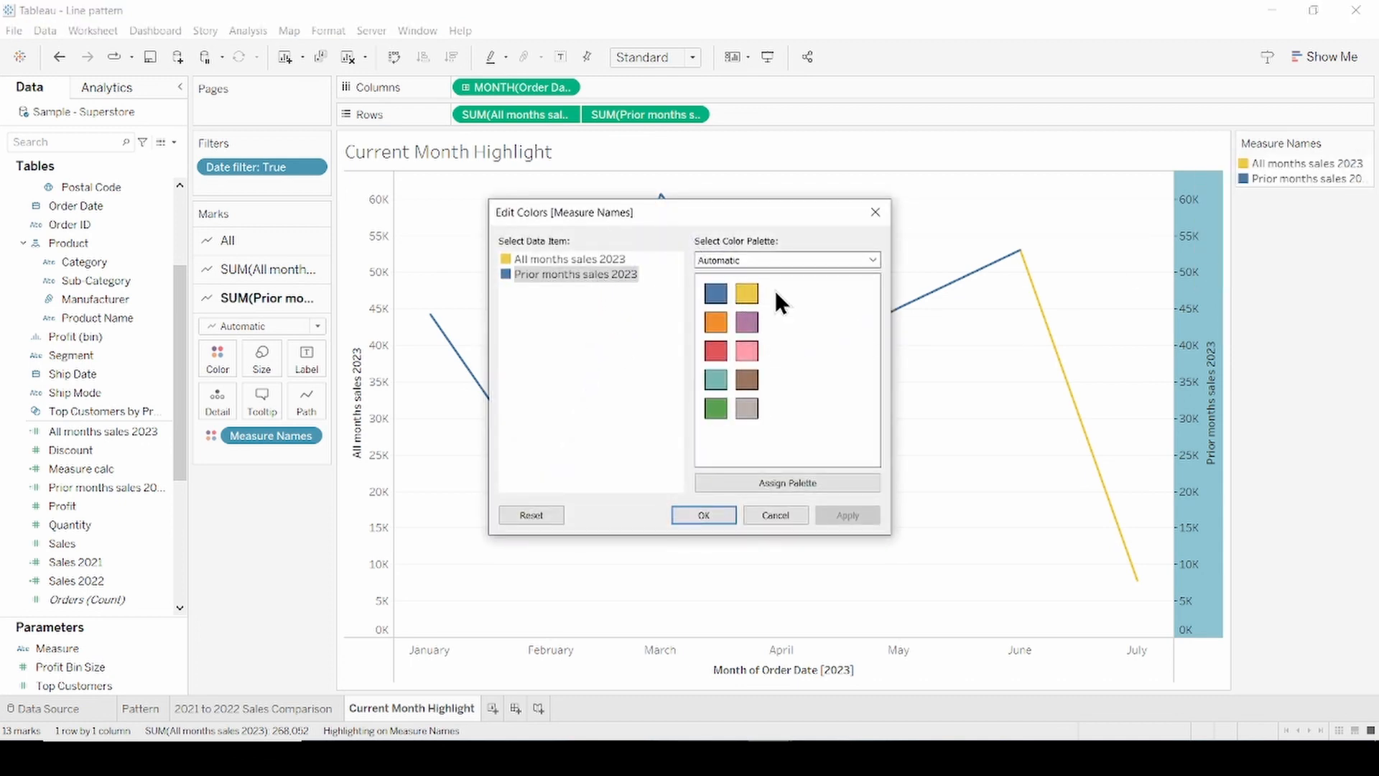
{"action": "left_click", "coordinate": [746, 293]}
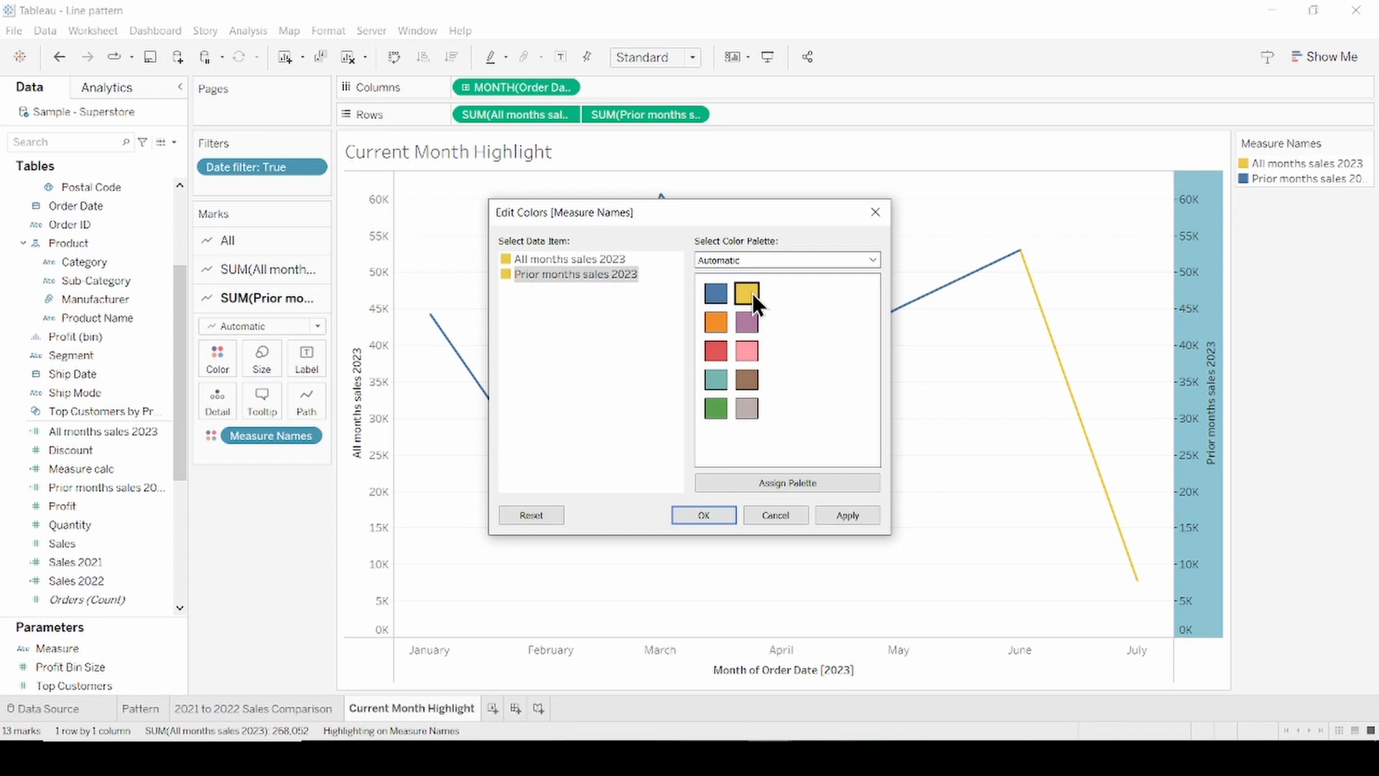
{"action": "left_click", "coordinate": [704, 514]}
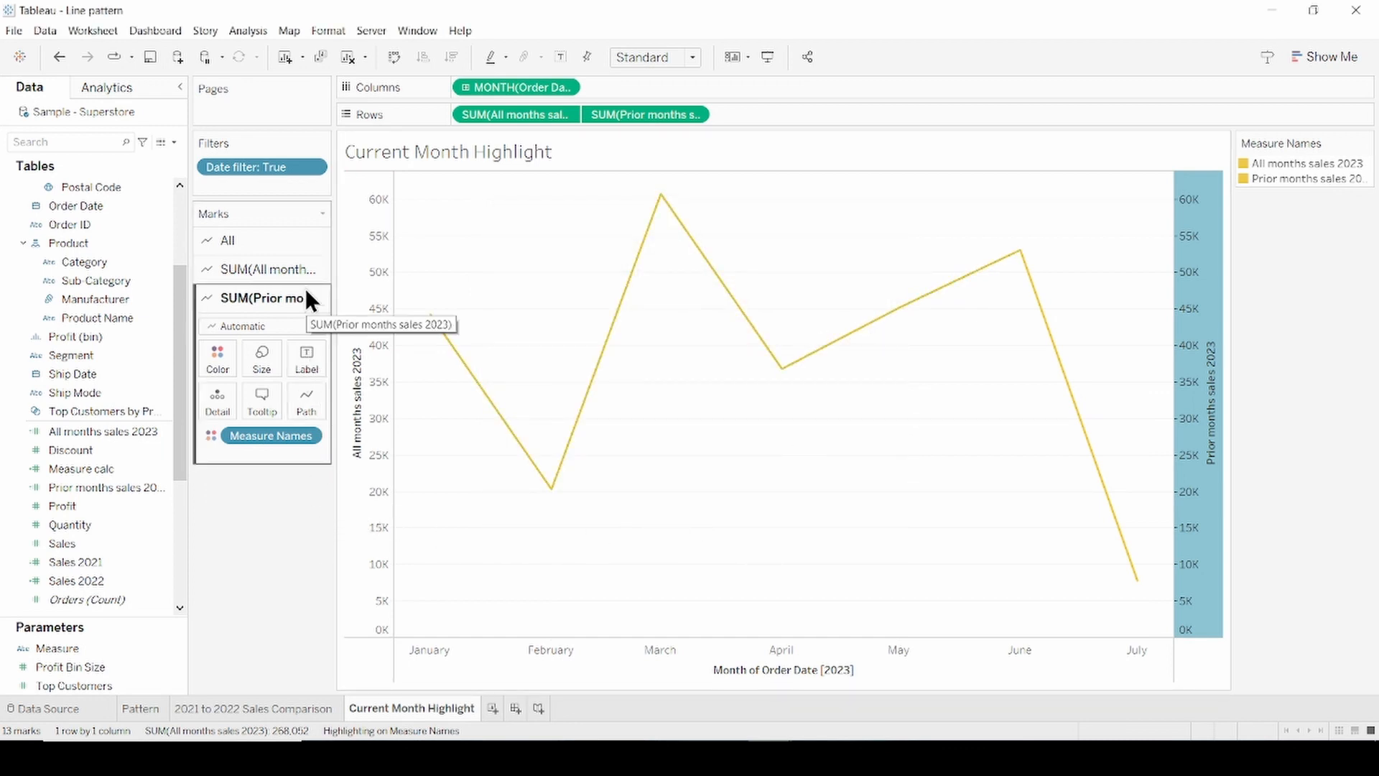
{"action": "left_click", "coordinate": [267, 270]}
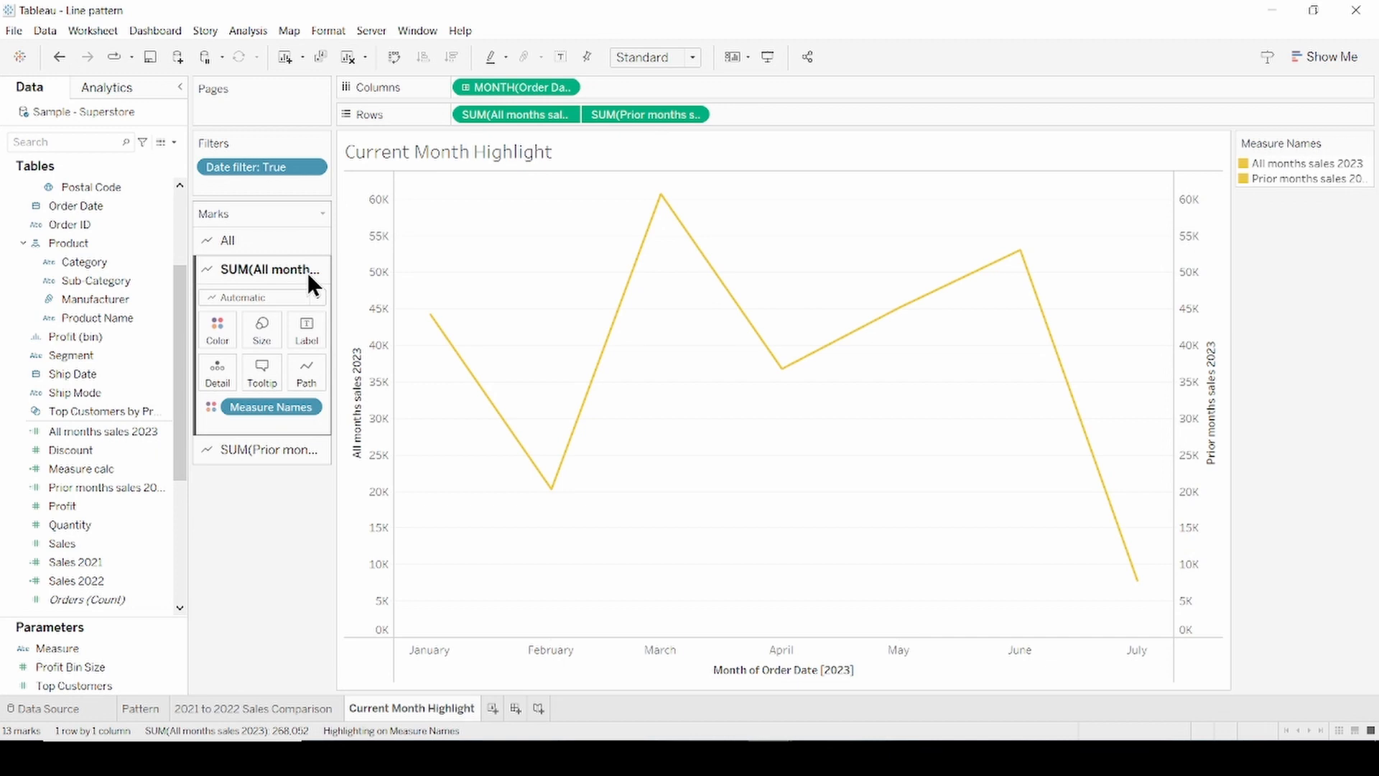
Make the All months sales 2023 line dashed for the current-month segment.
{"action": "left_click", "coordinate": [306, 374]}
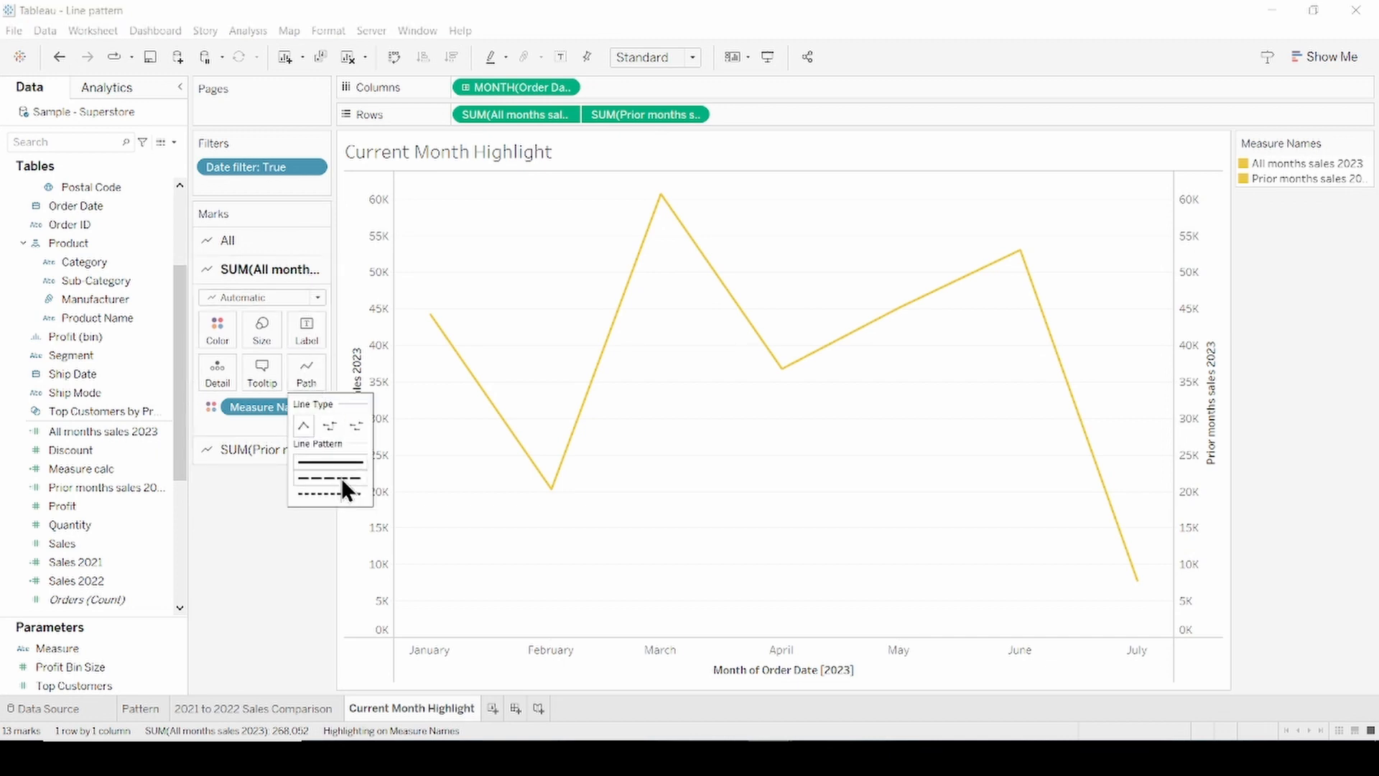
{"action": "left_click", "coordinate": [329, 475]}
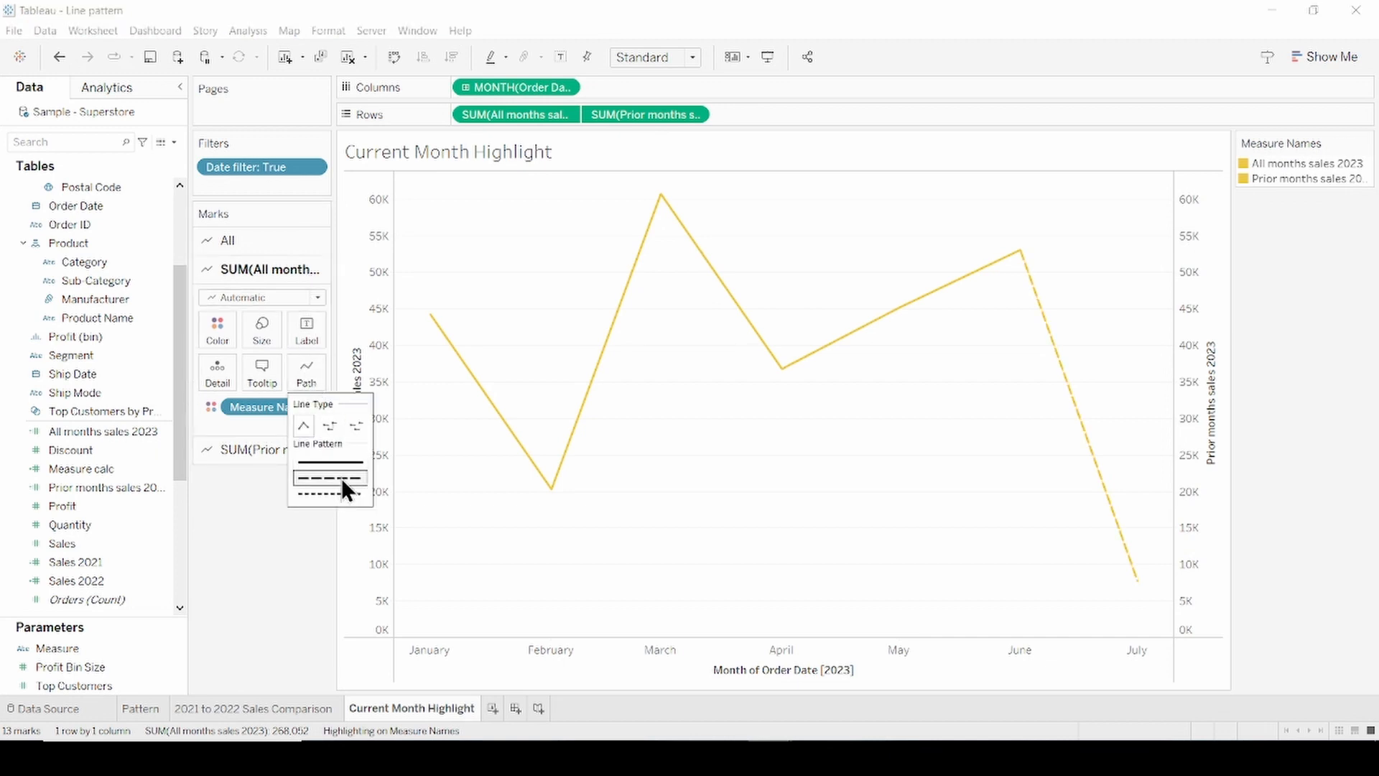